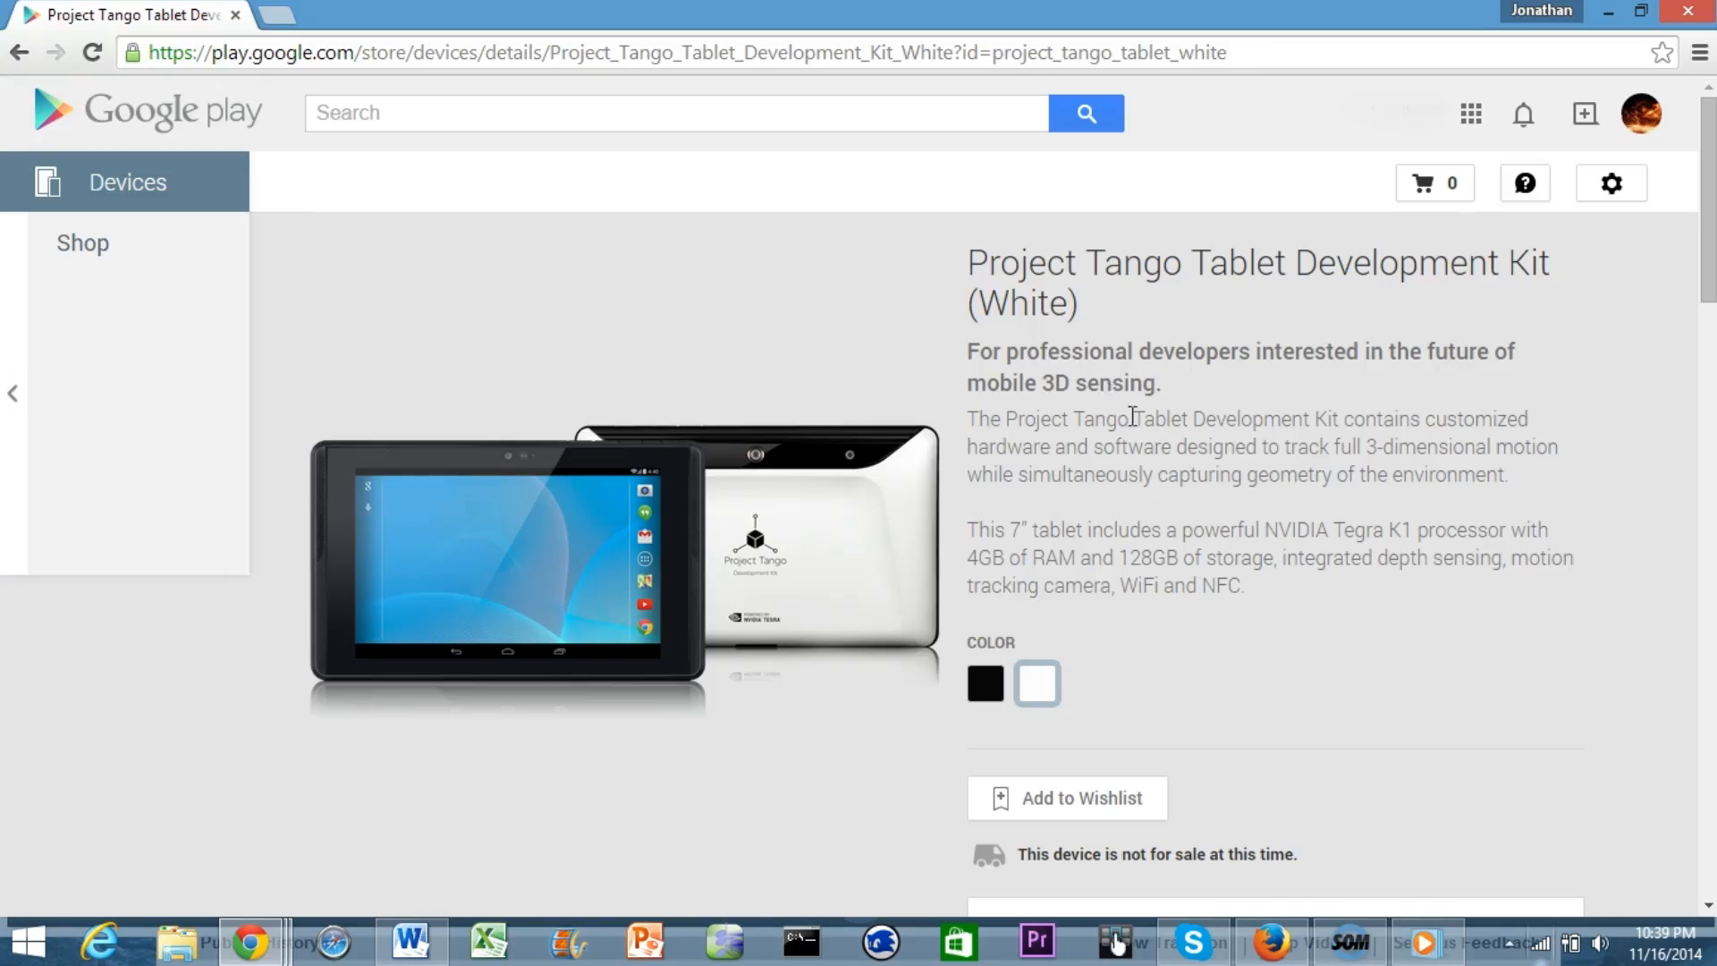
mouse_move(1440, 504)
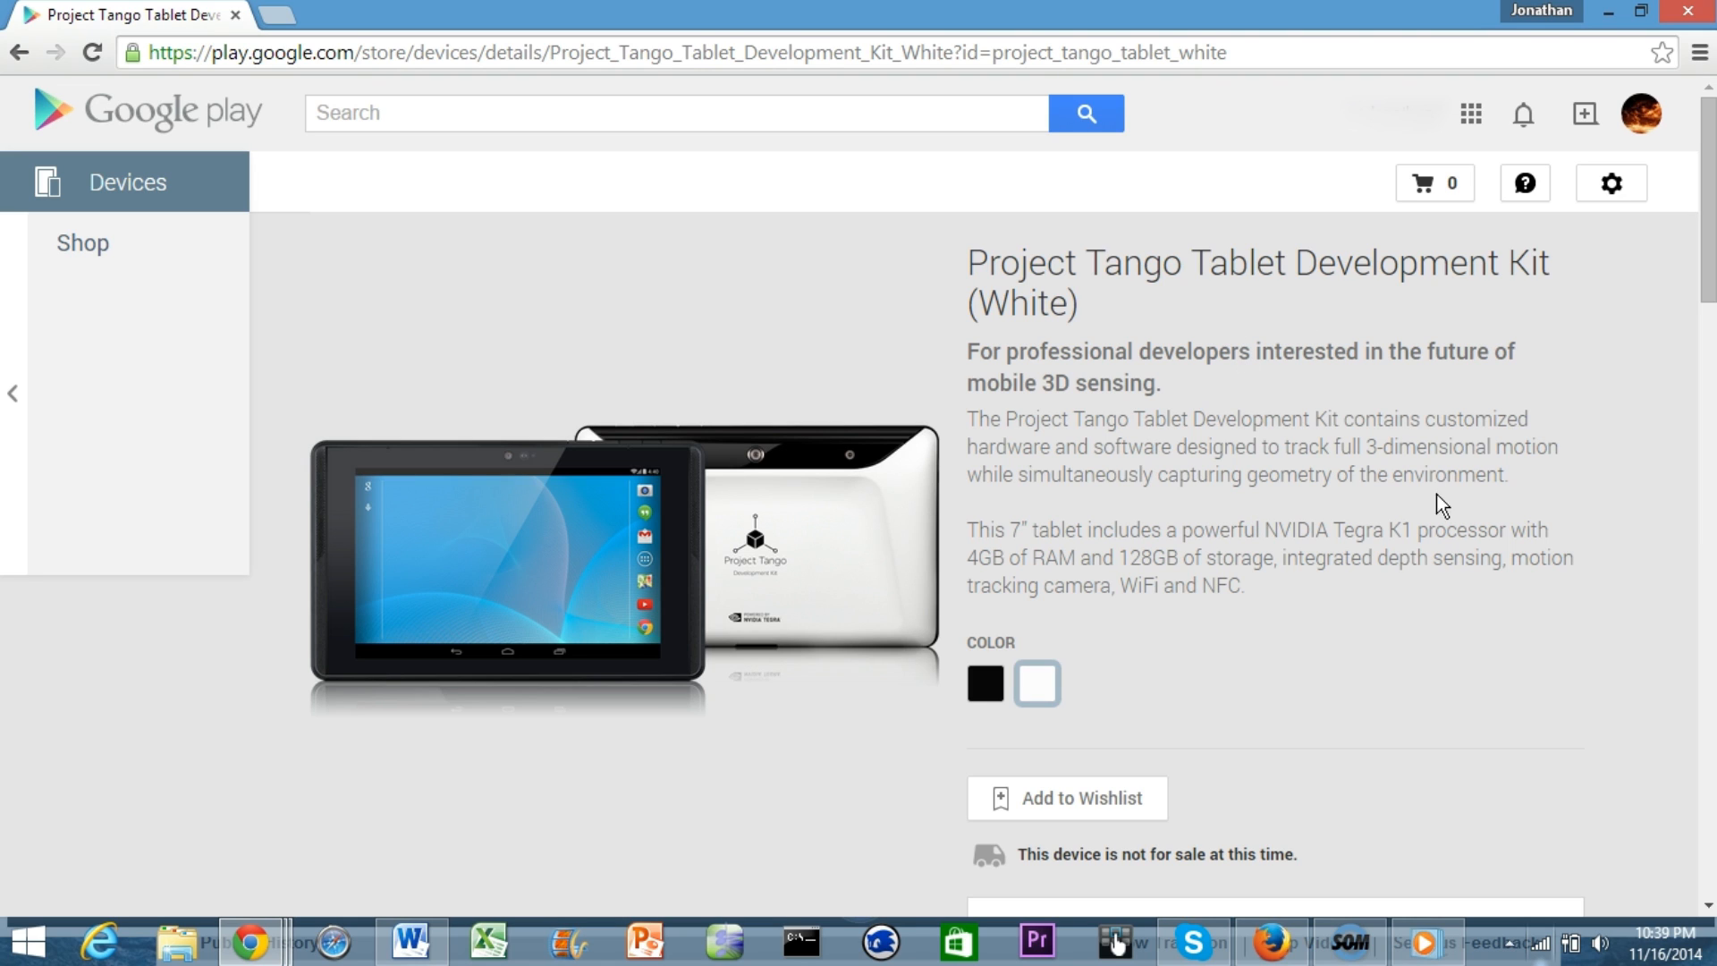
mouse_move(992, 278)
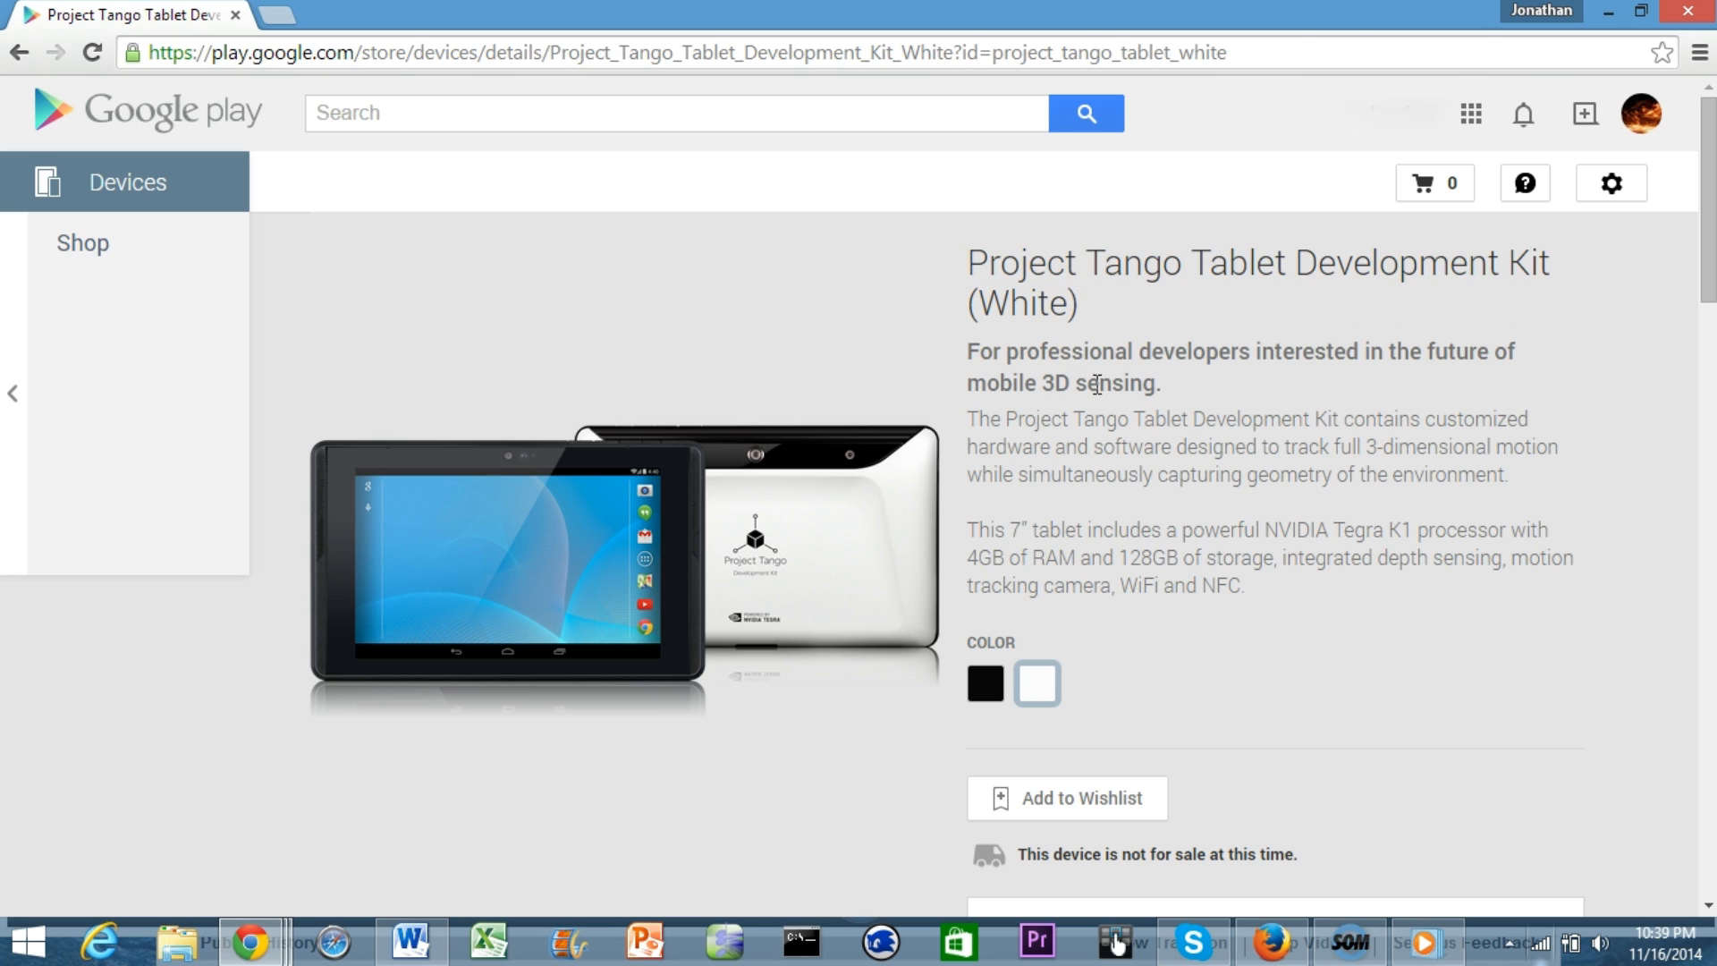
mouse_move(1204, 611)
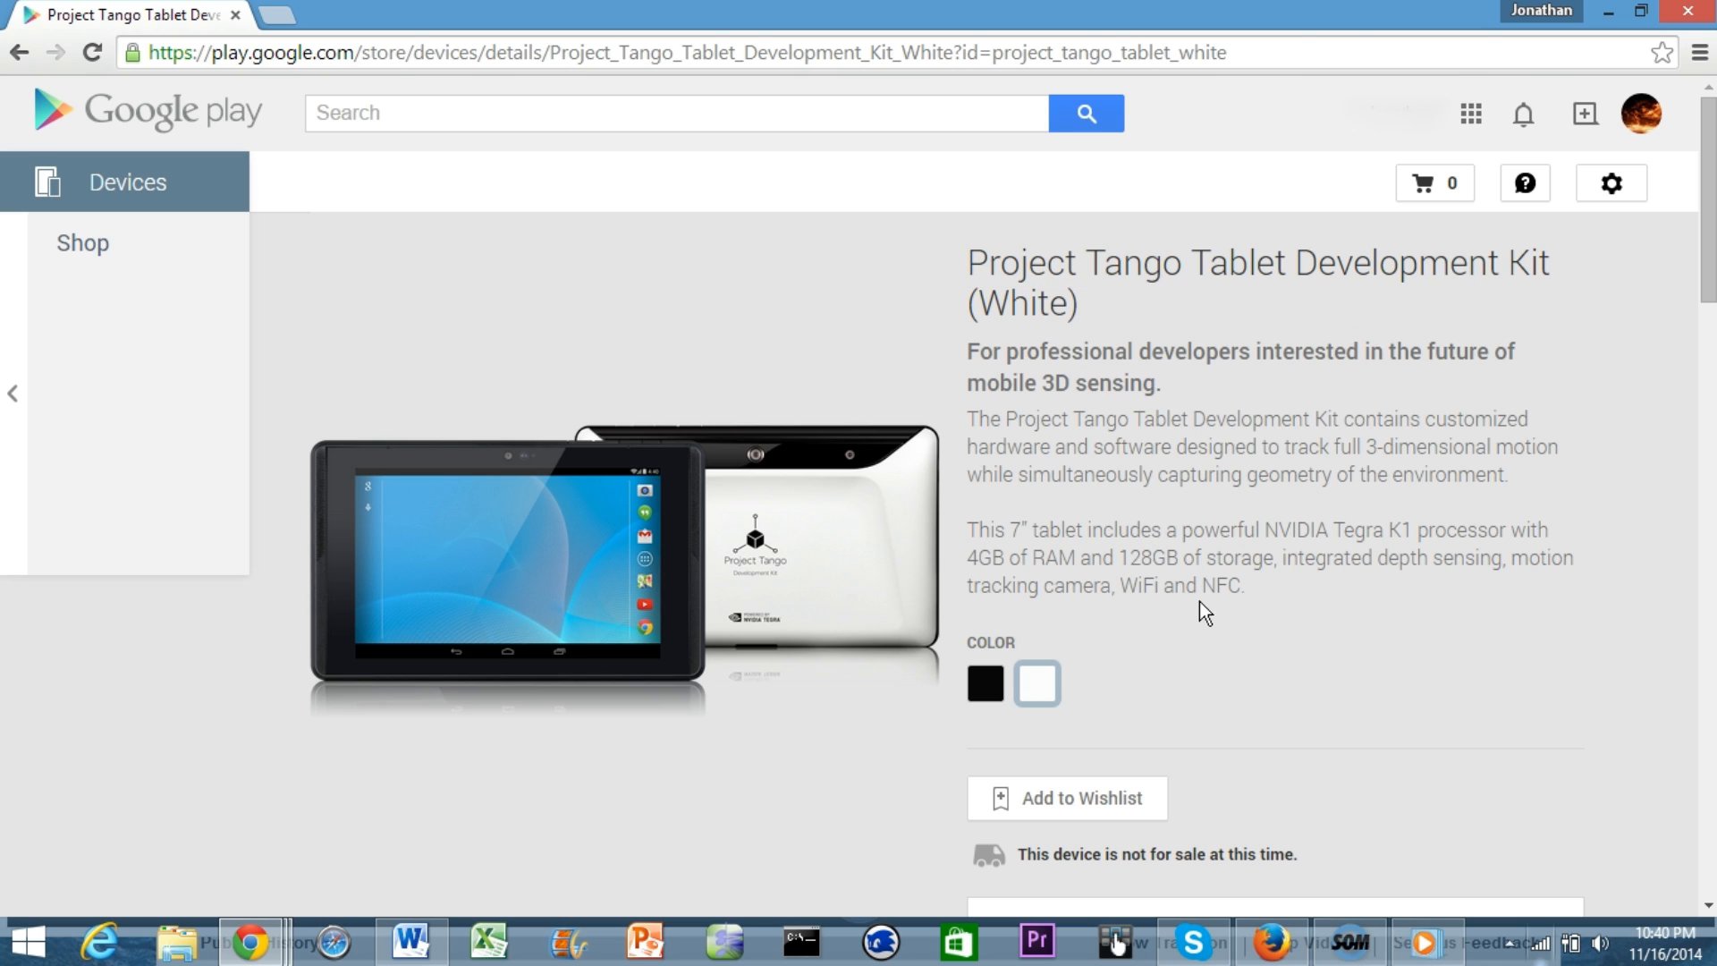
mouse_move(1263, 678)
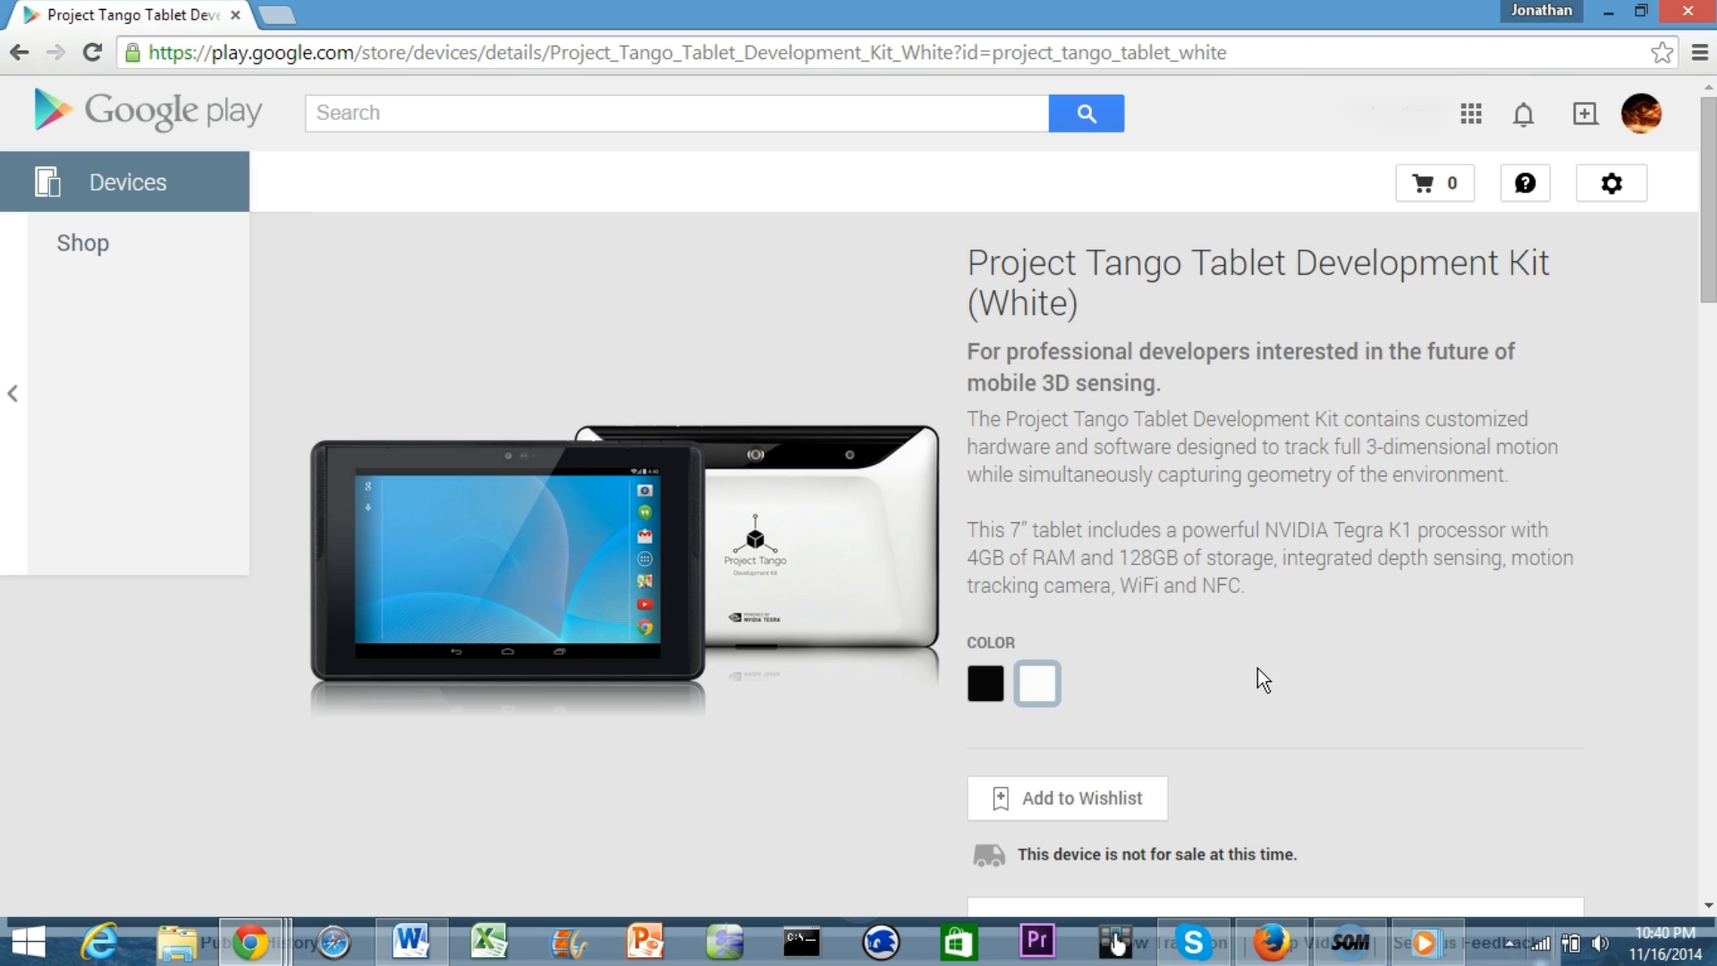
mouse_move(1145, 863)
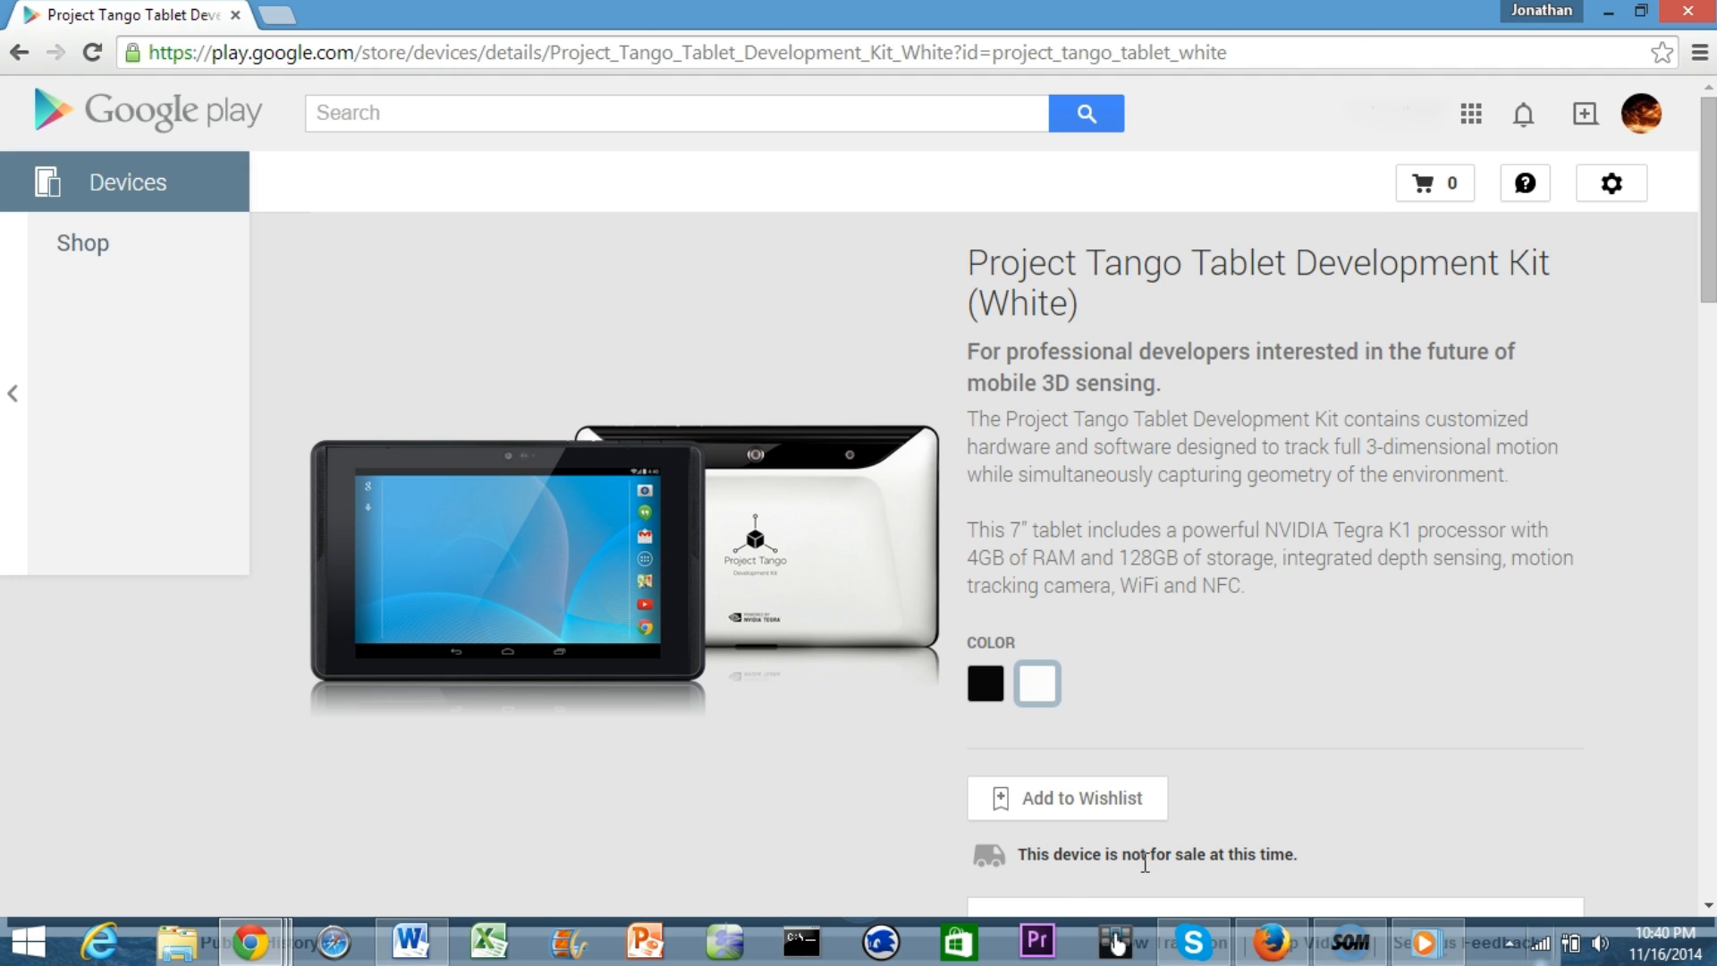
mouse_move(1205, 343)
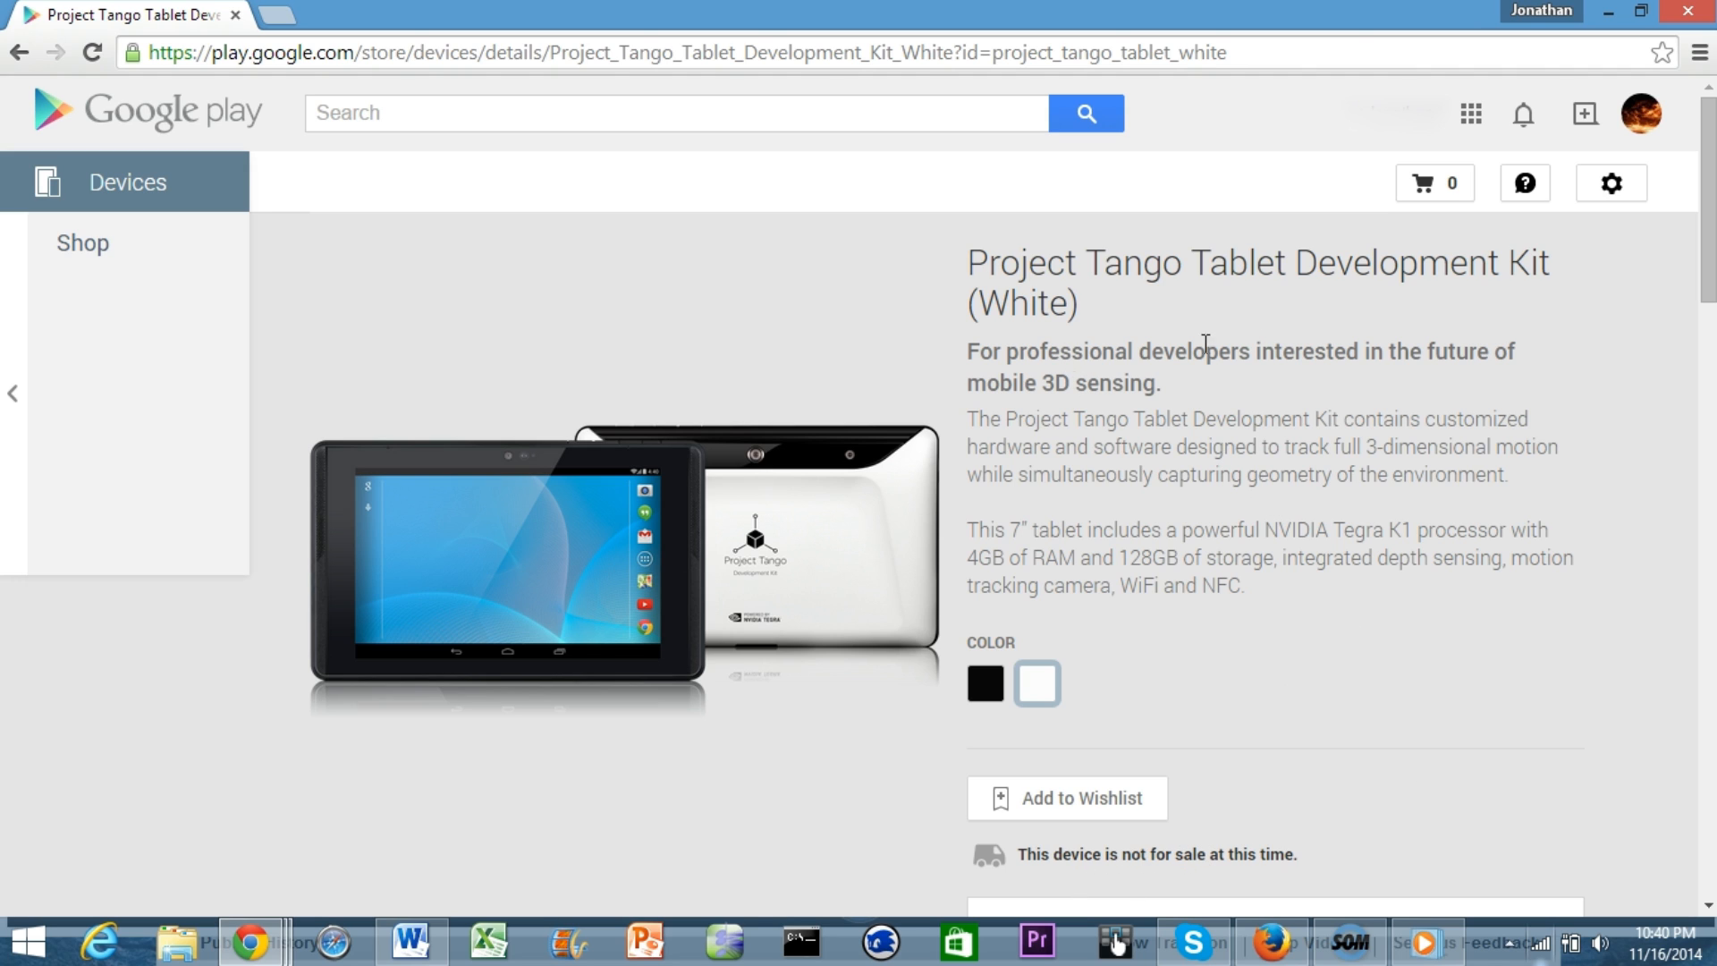
mouse_move(1226, 391)
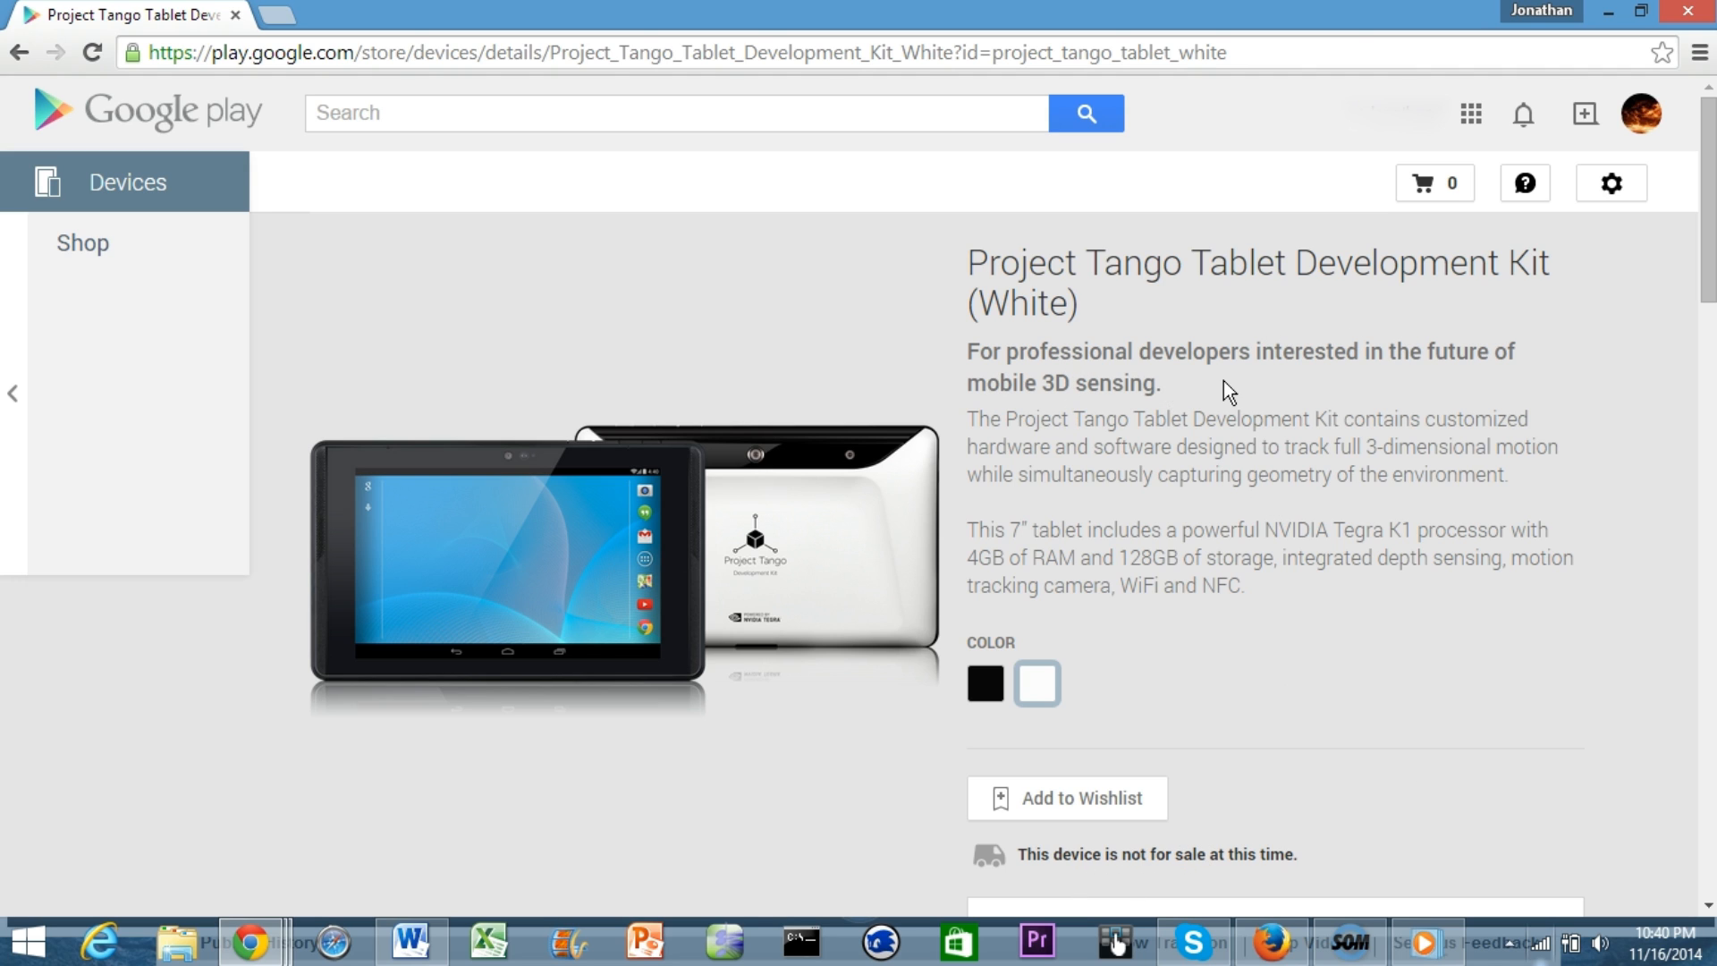
mouse_move(1001, 701)
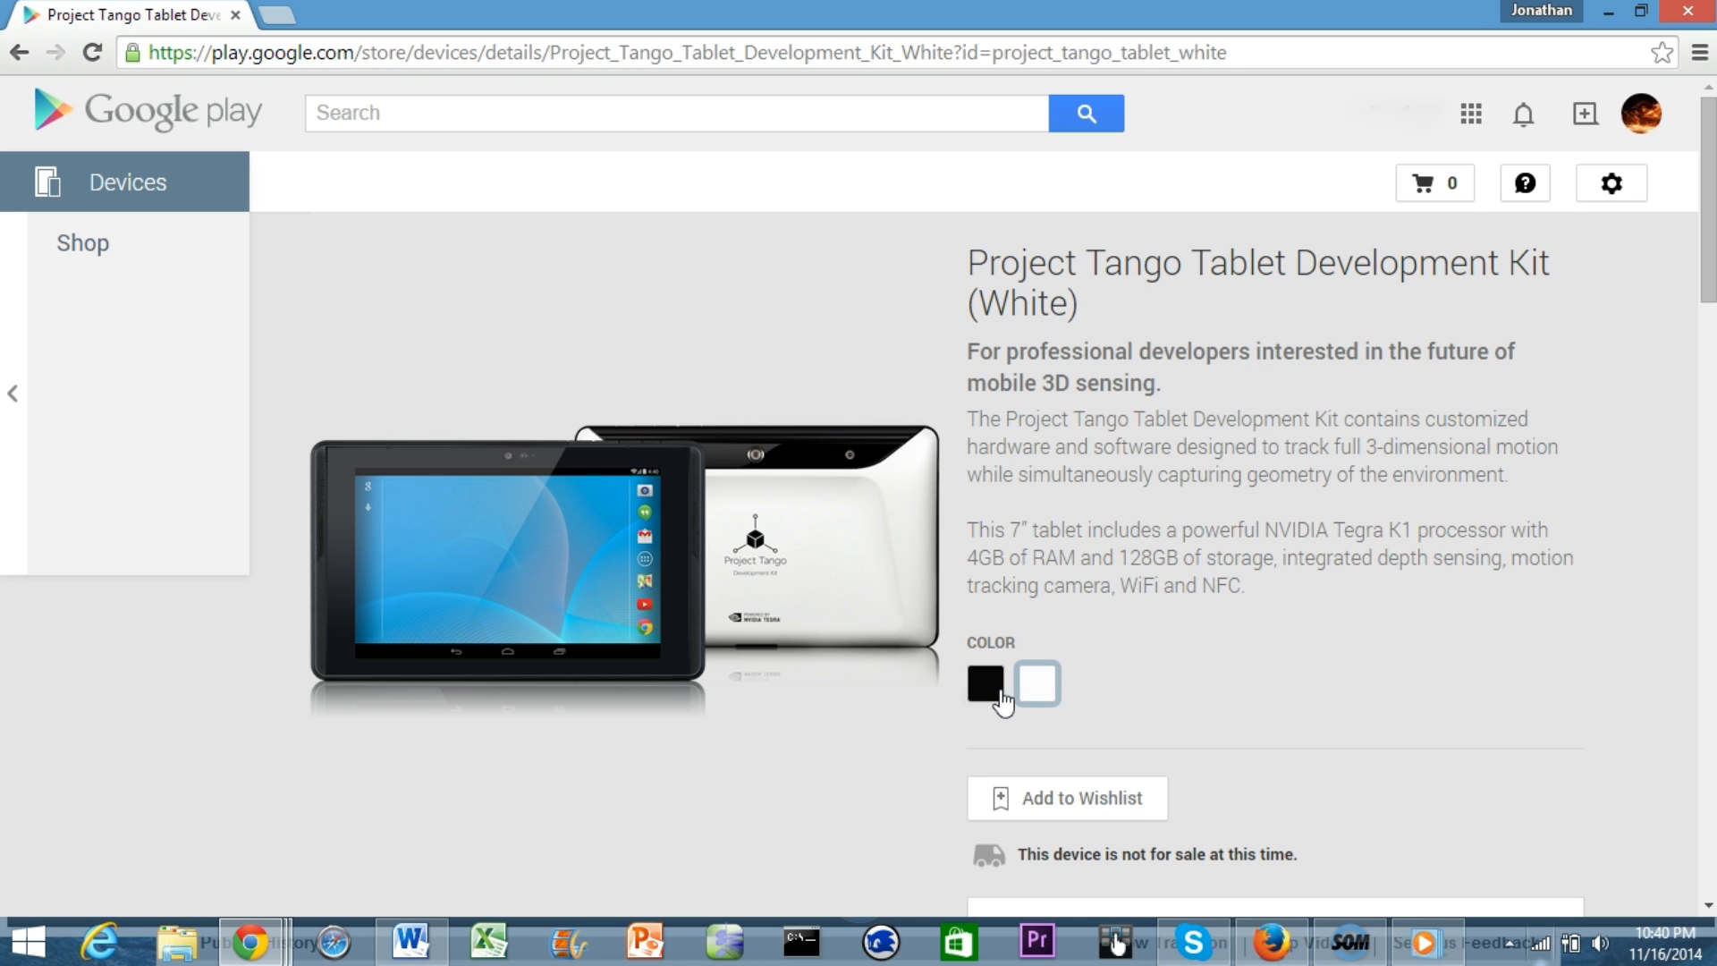
Preview the Black version of the tablet kit, then return to the White version
click(984, 684)
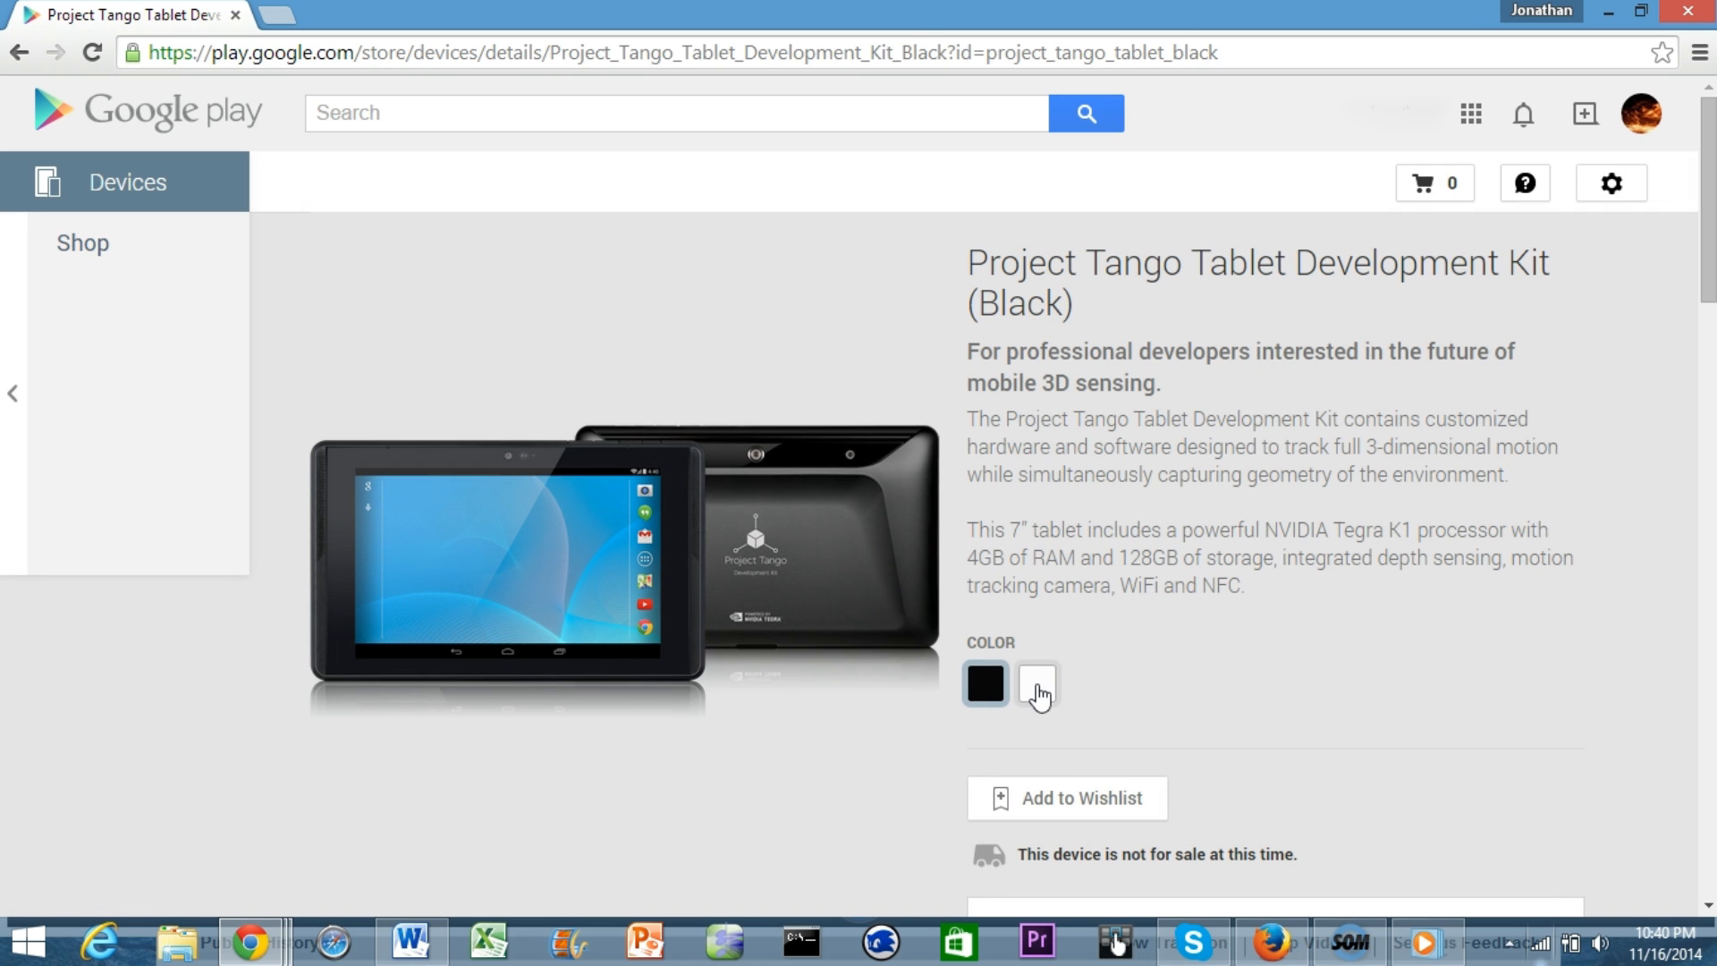
click(1035, 684)
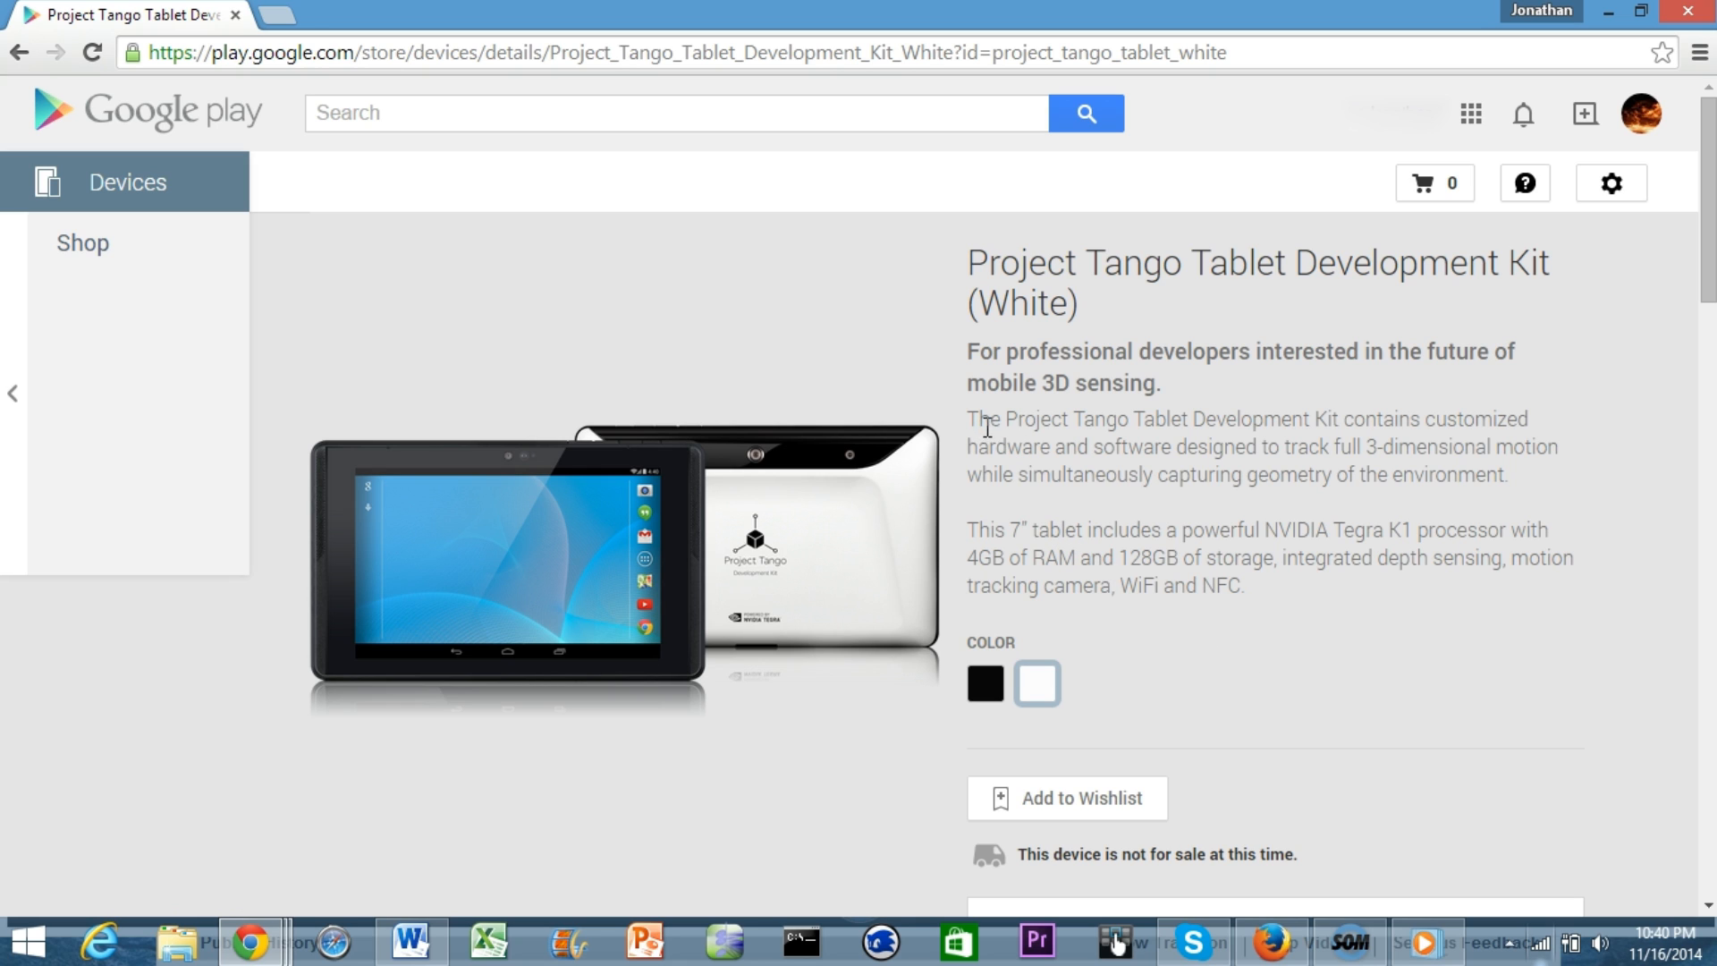
mouse_move(1336, 414)
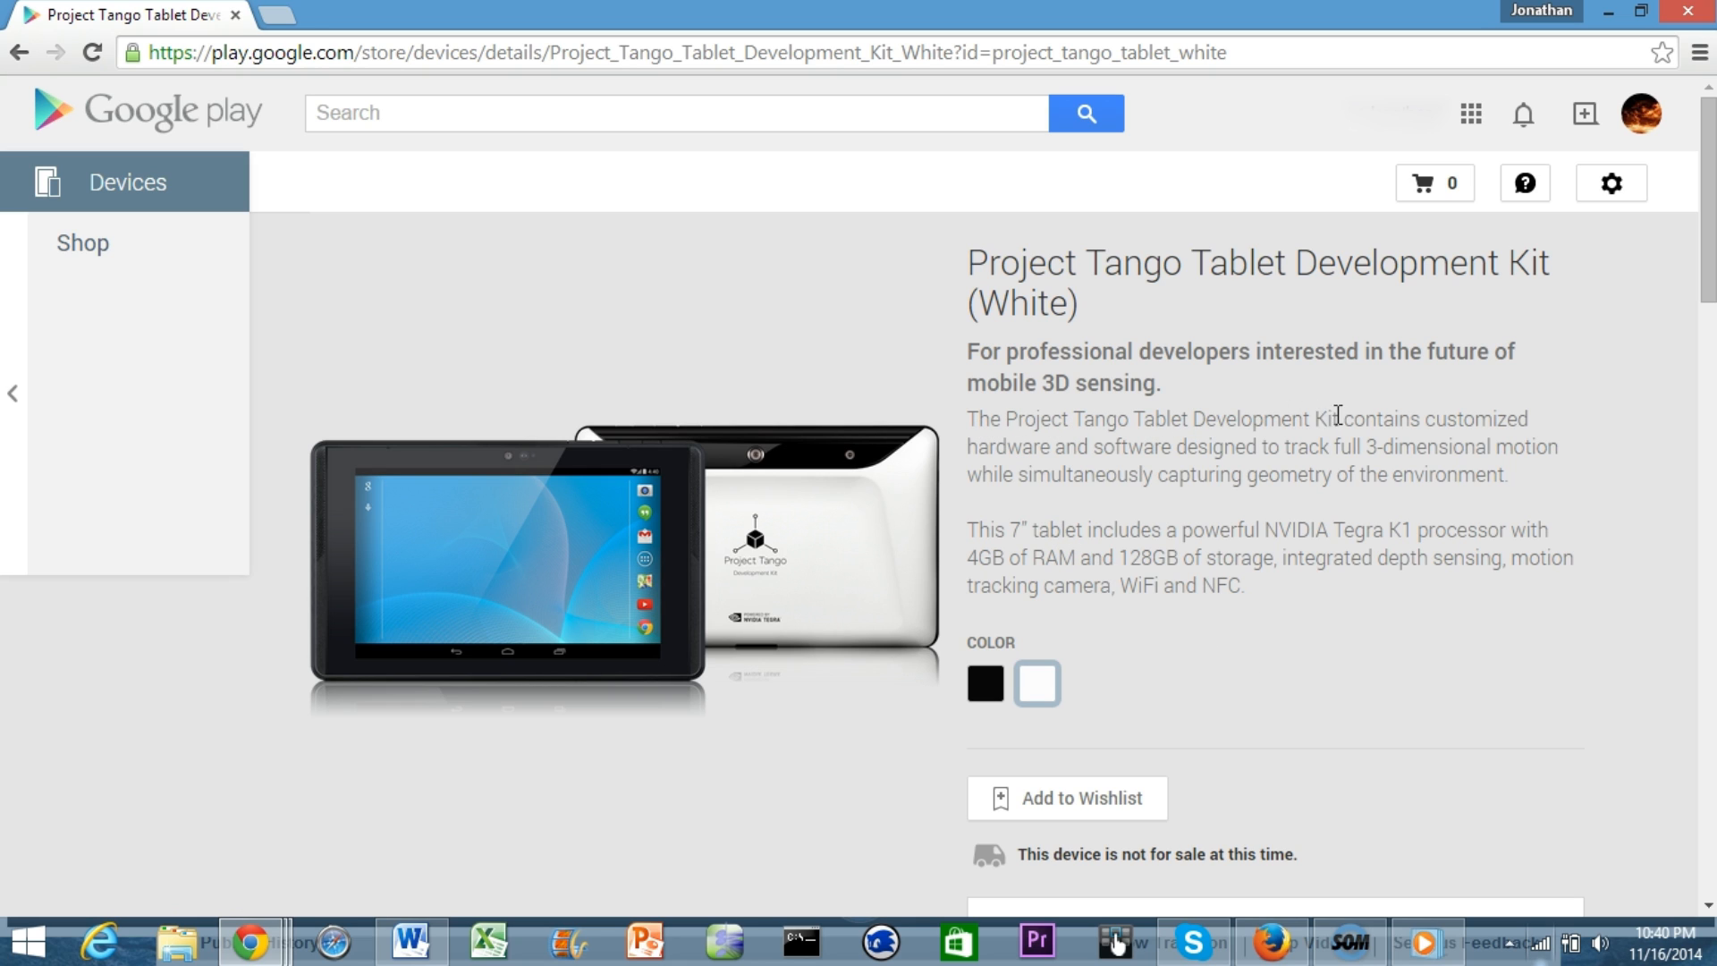
mouse_move(1200, 457)
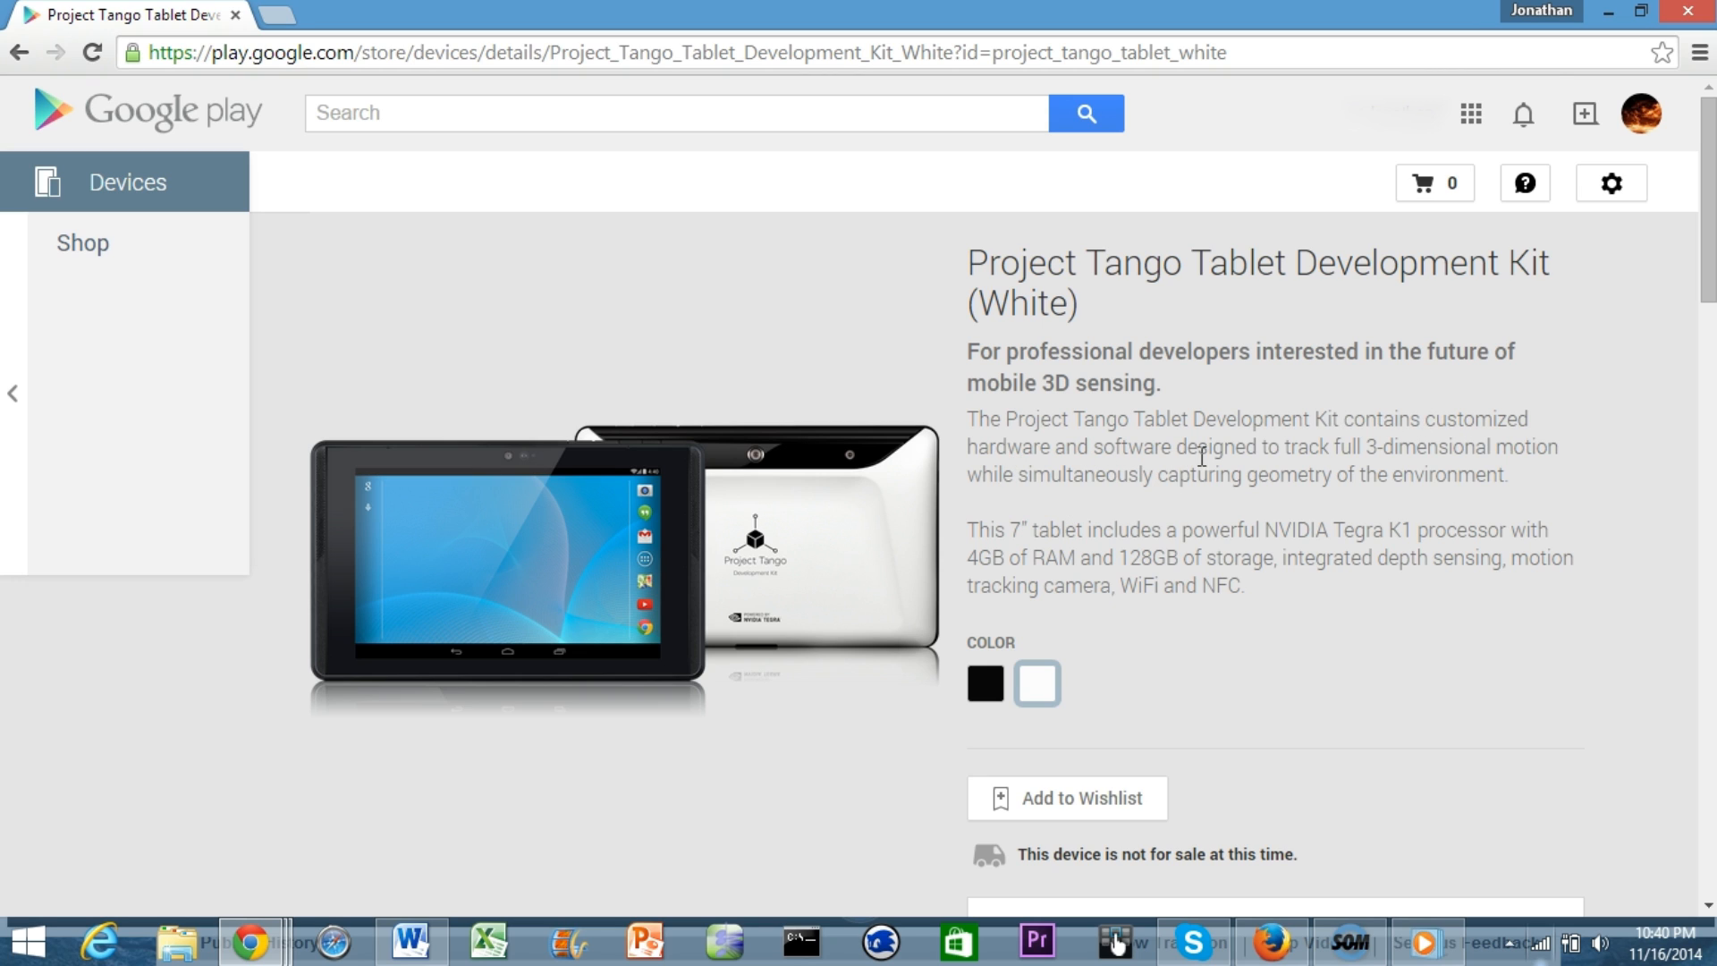
mouse_move(1091, 484)
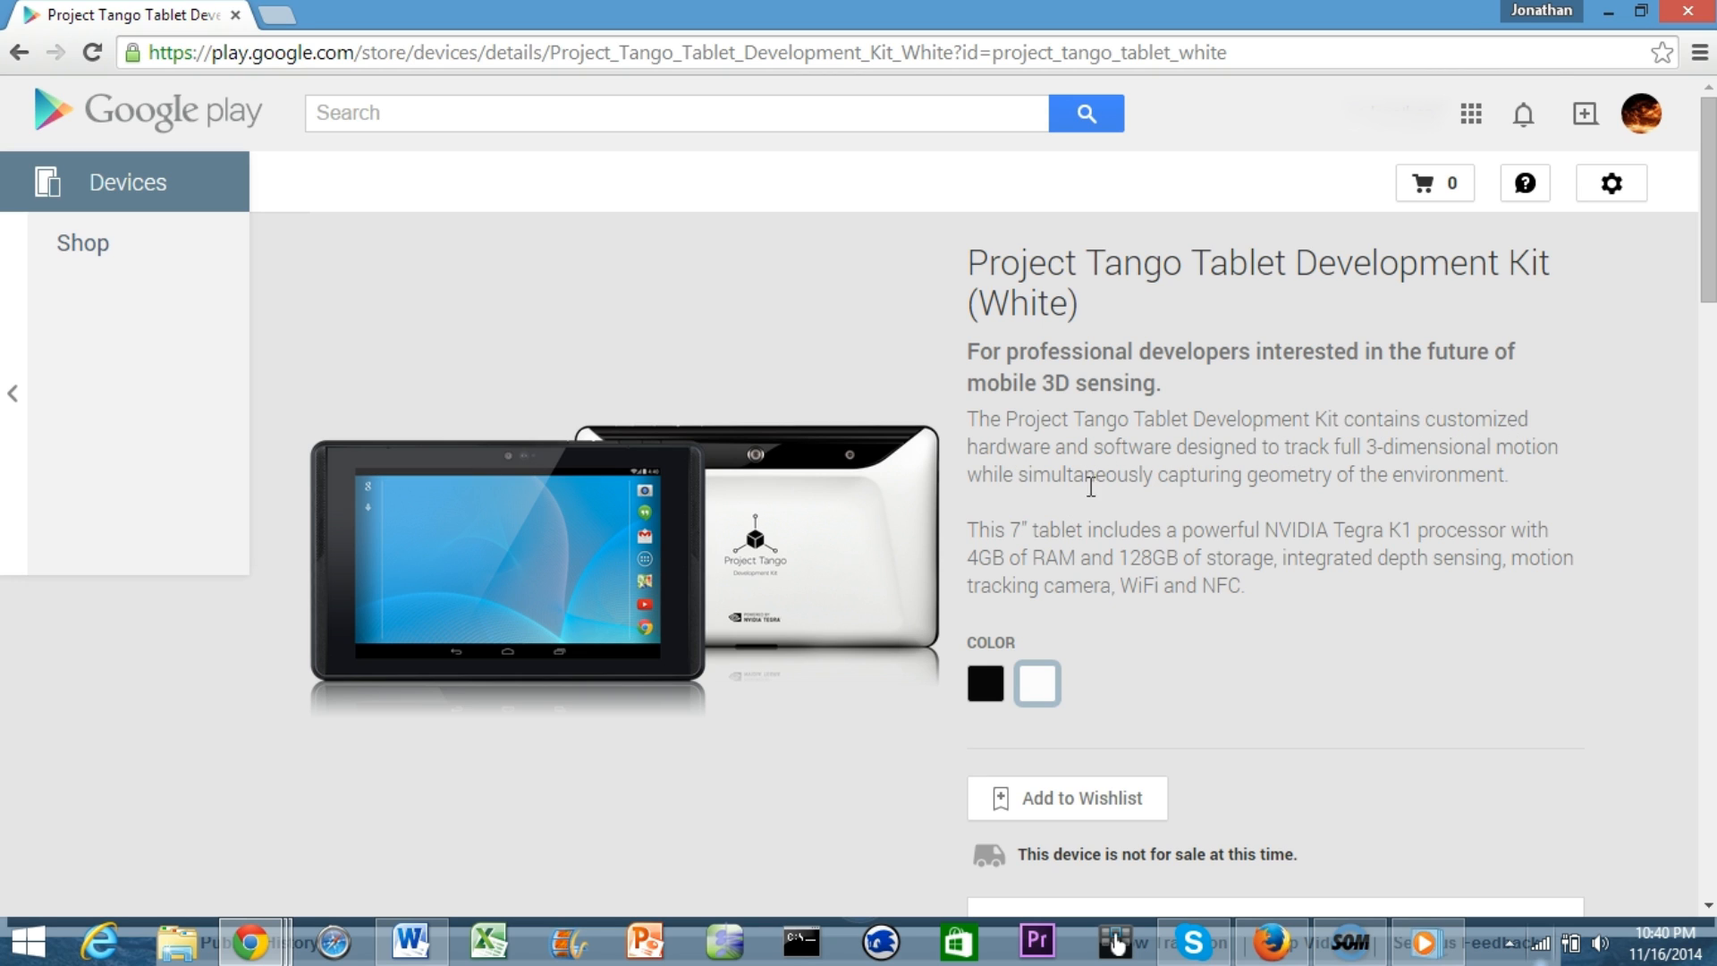
mouse_move(1260, 484)
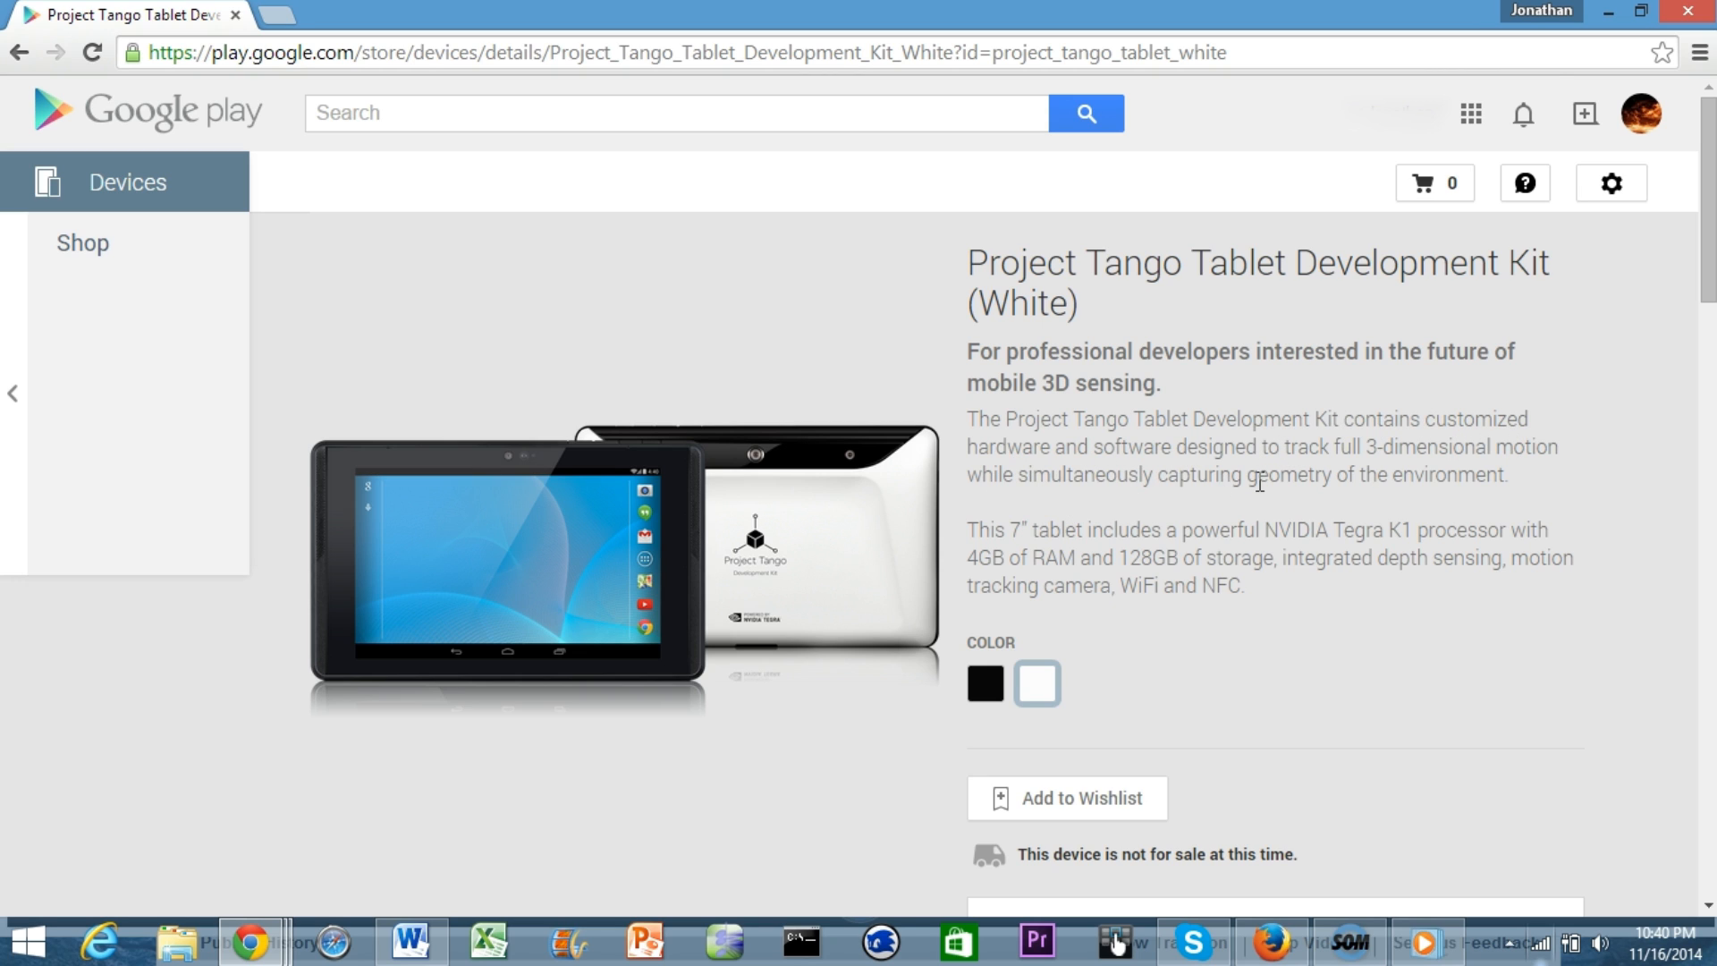
mouse_move(1346, 527)
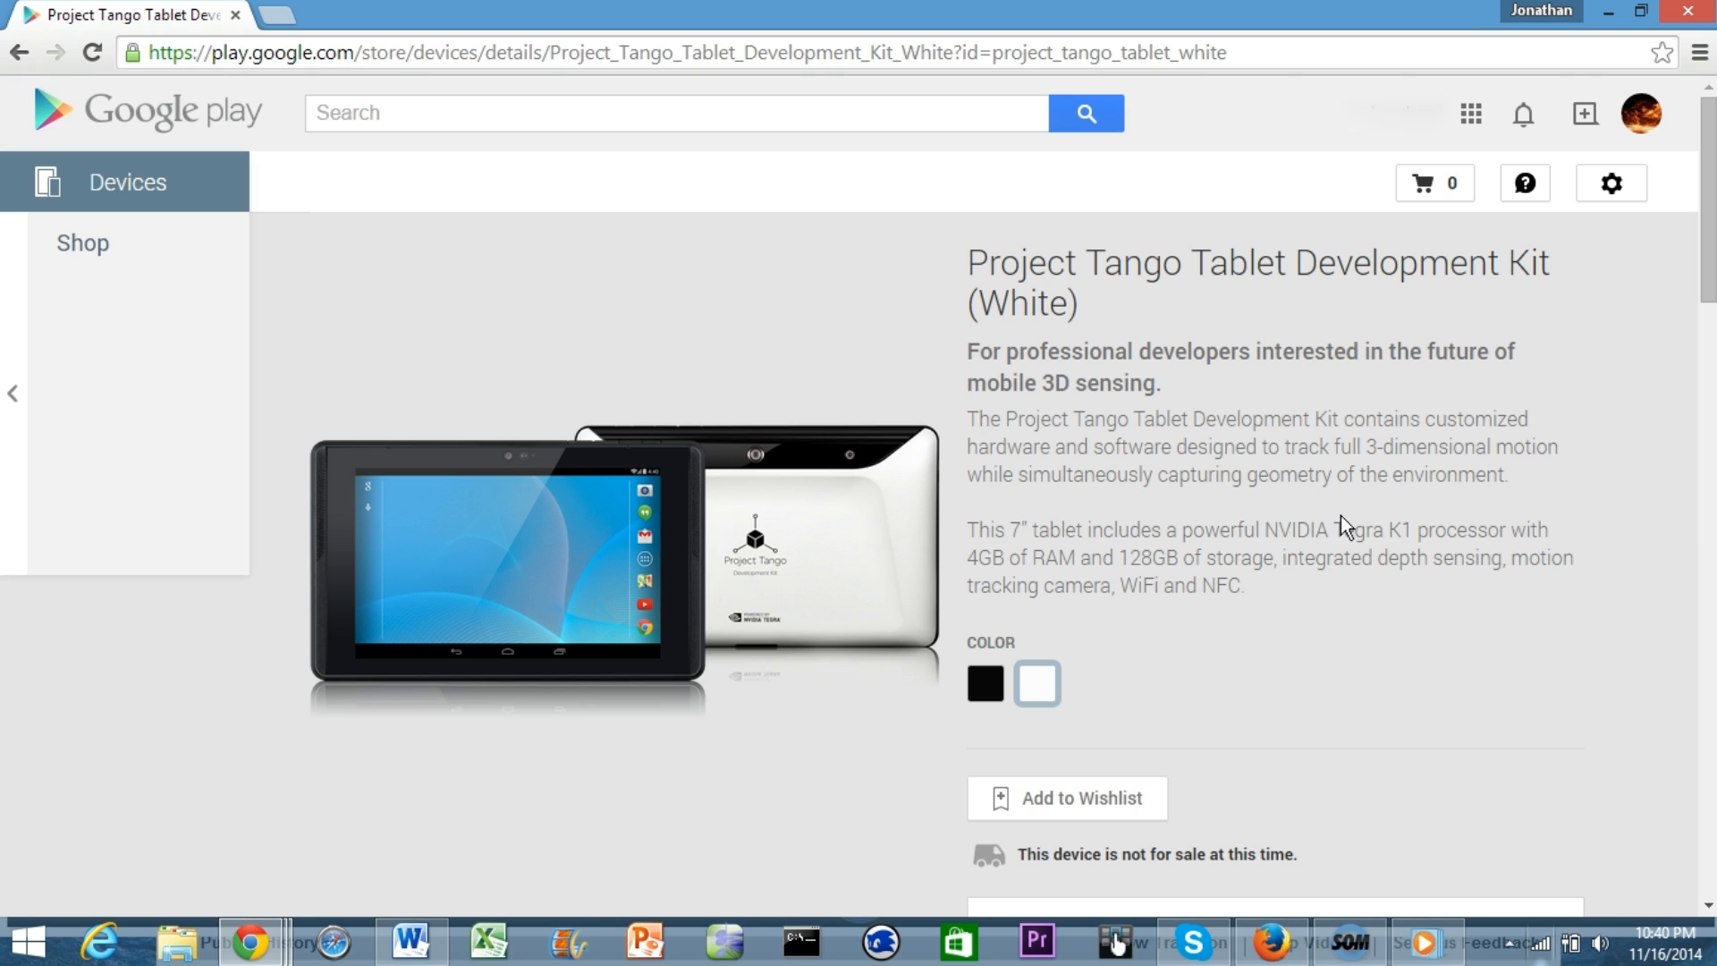
mouse_move(1270, 536)
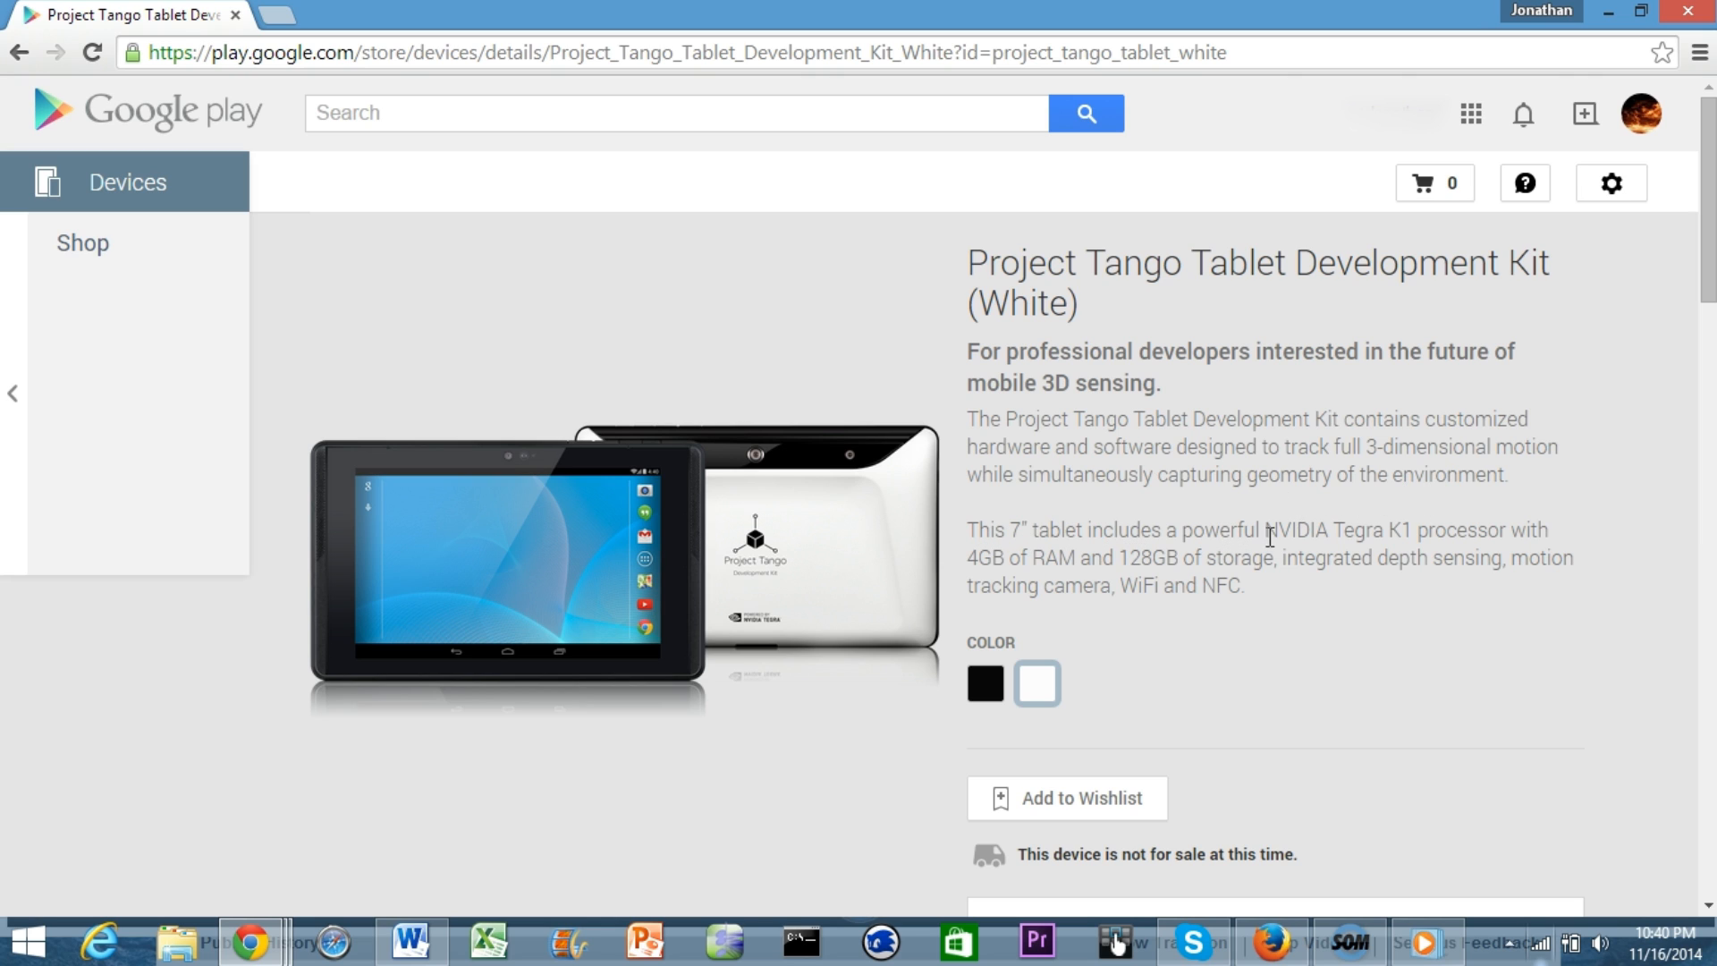
mouse_move(1040, 580)
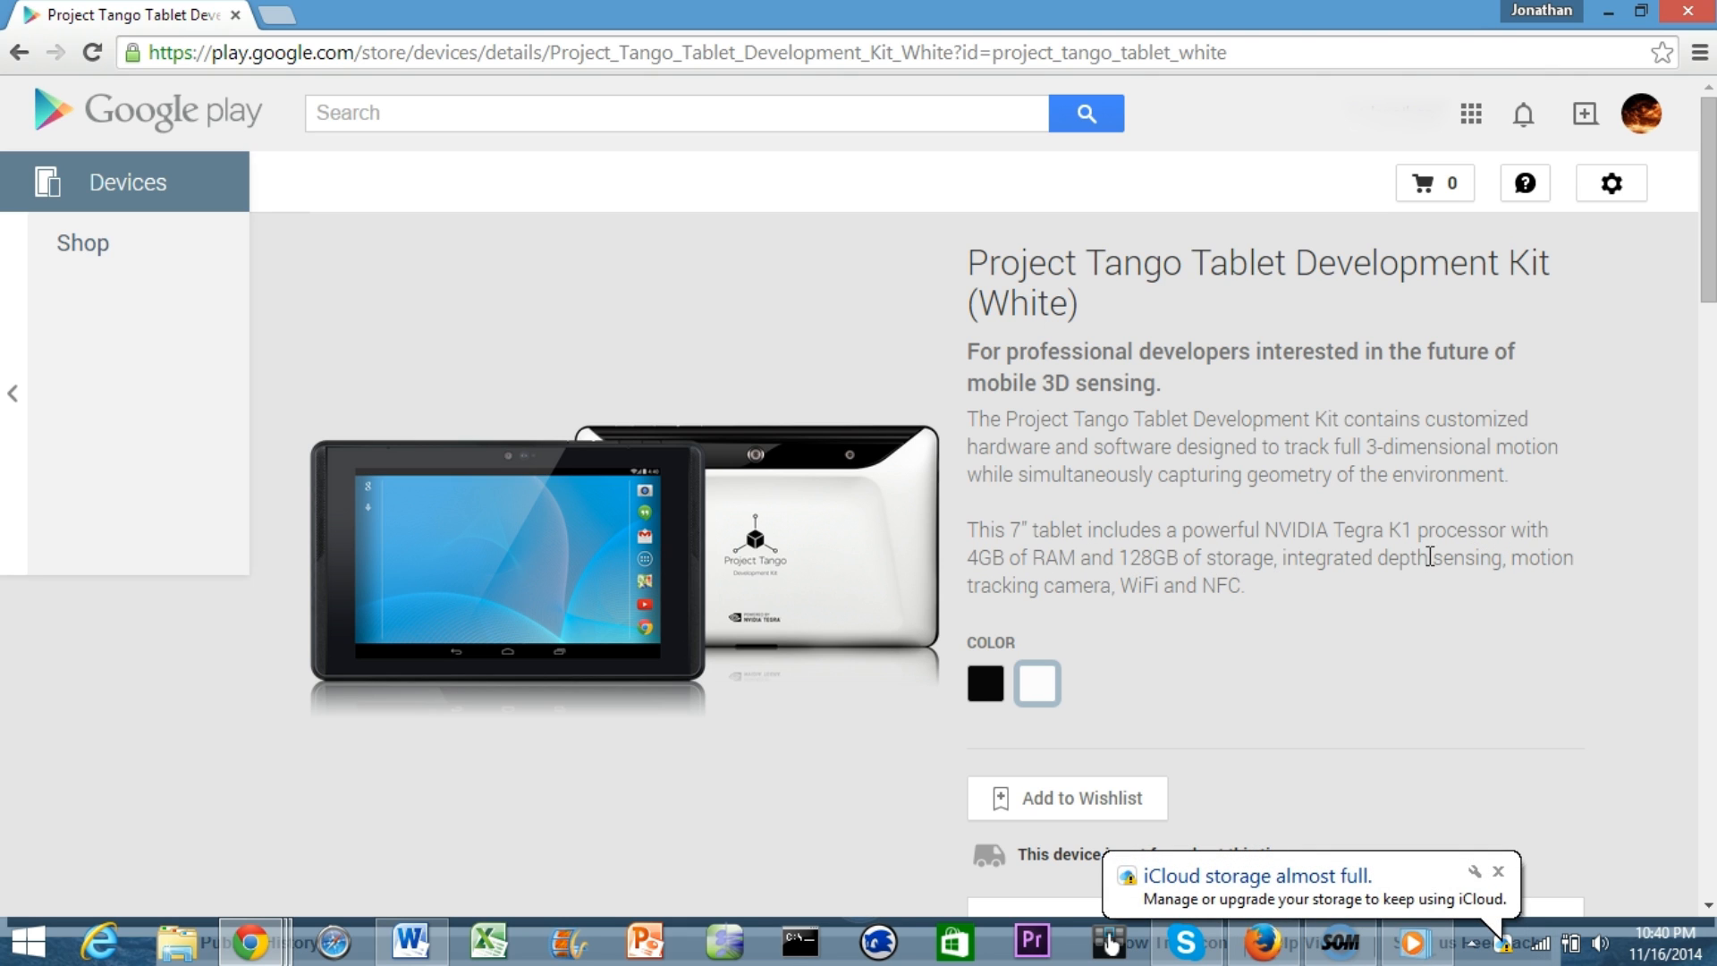
mouse_move(1122, 592)
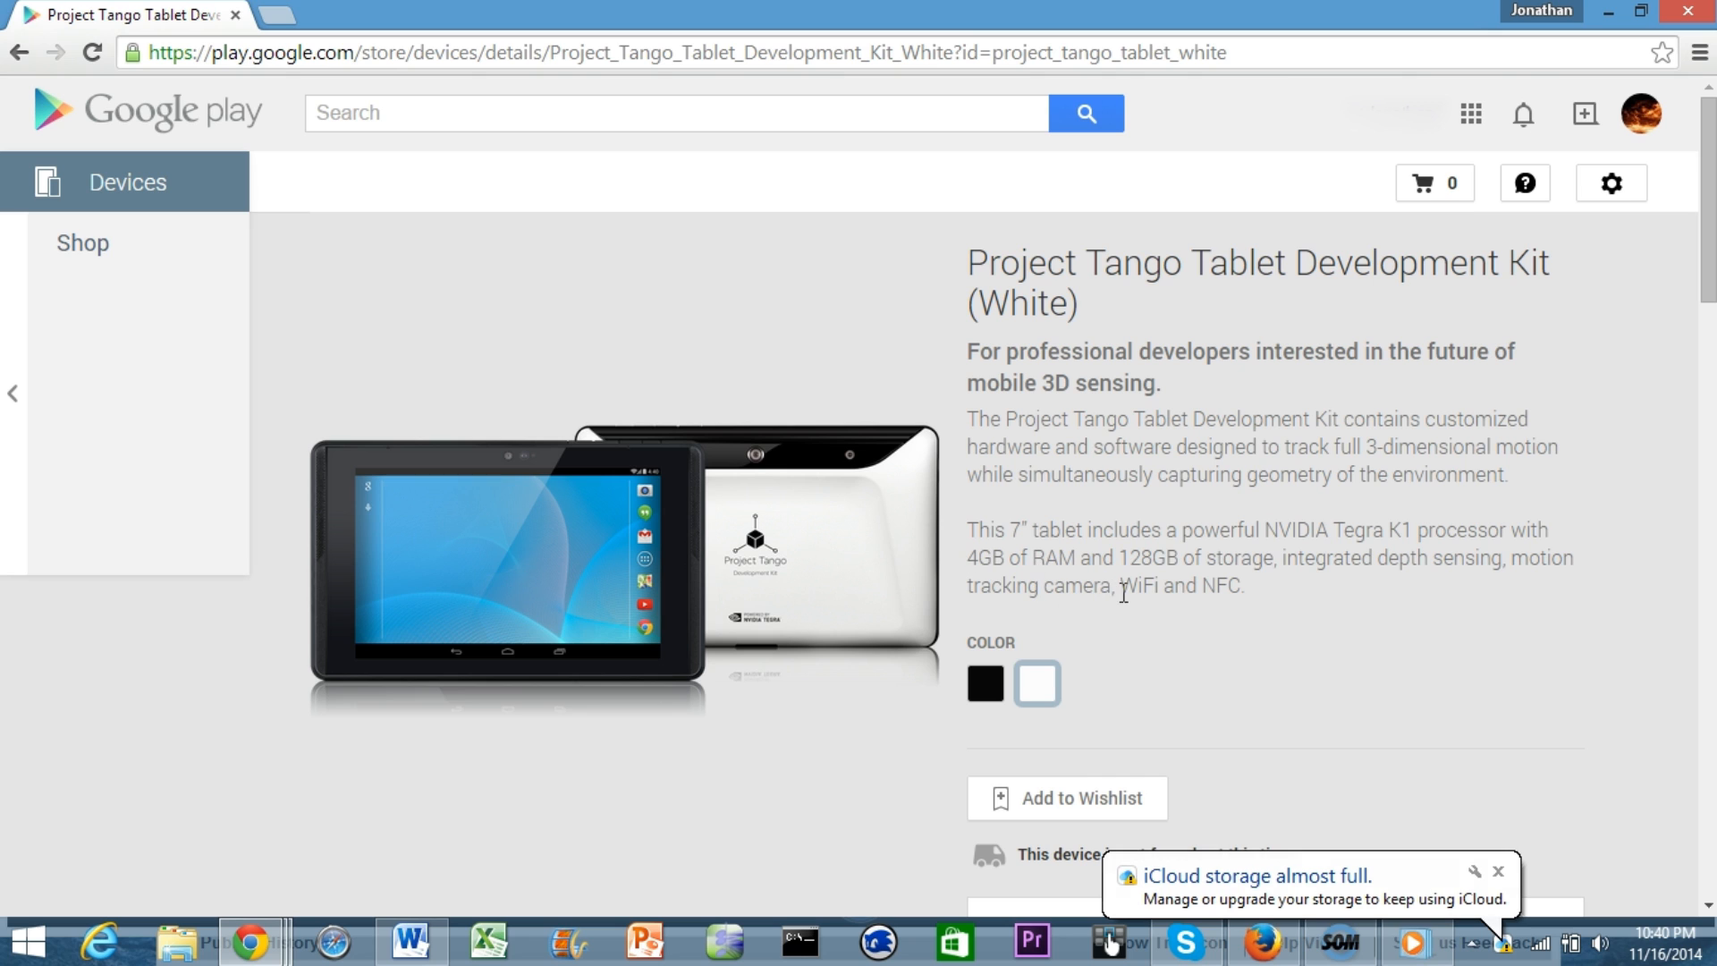
mouse_move(1292, 604)
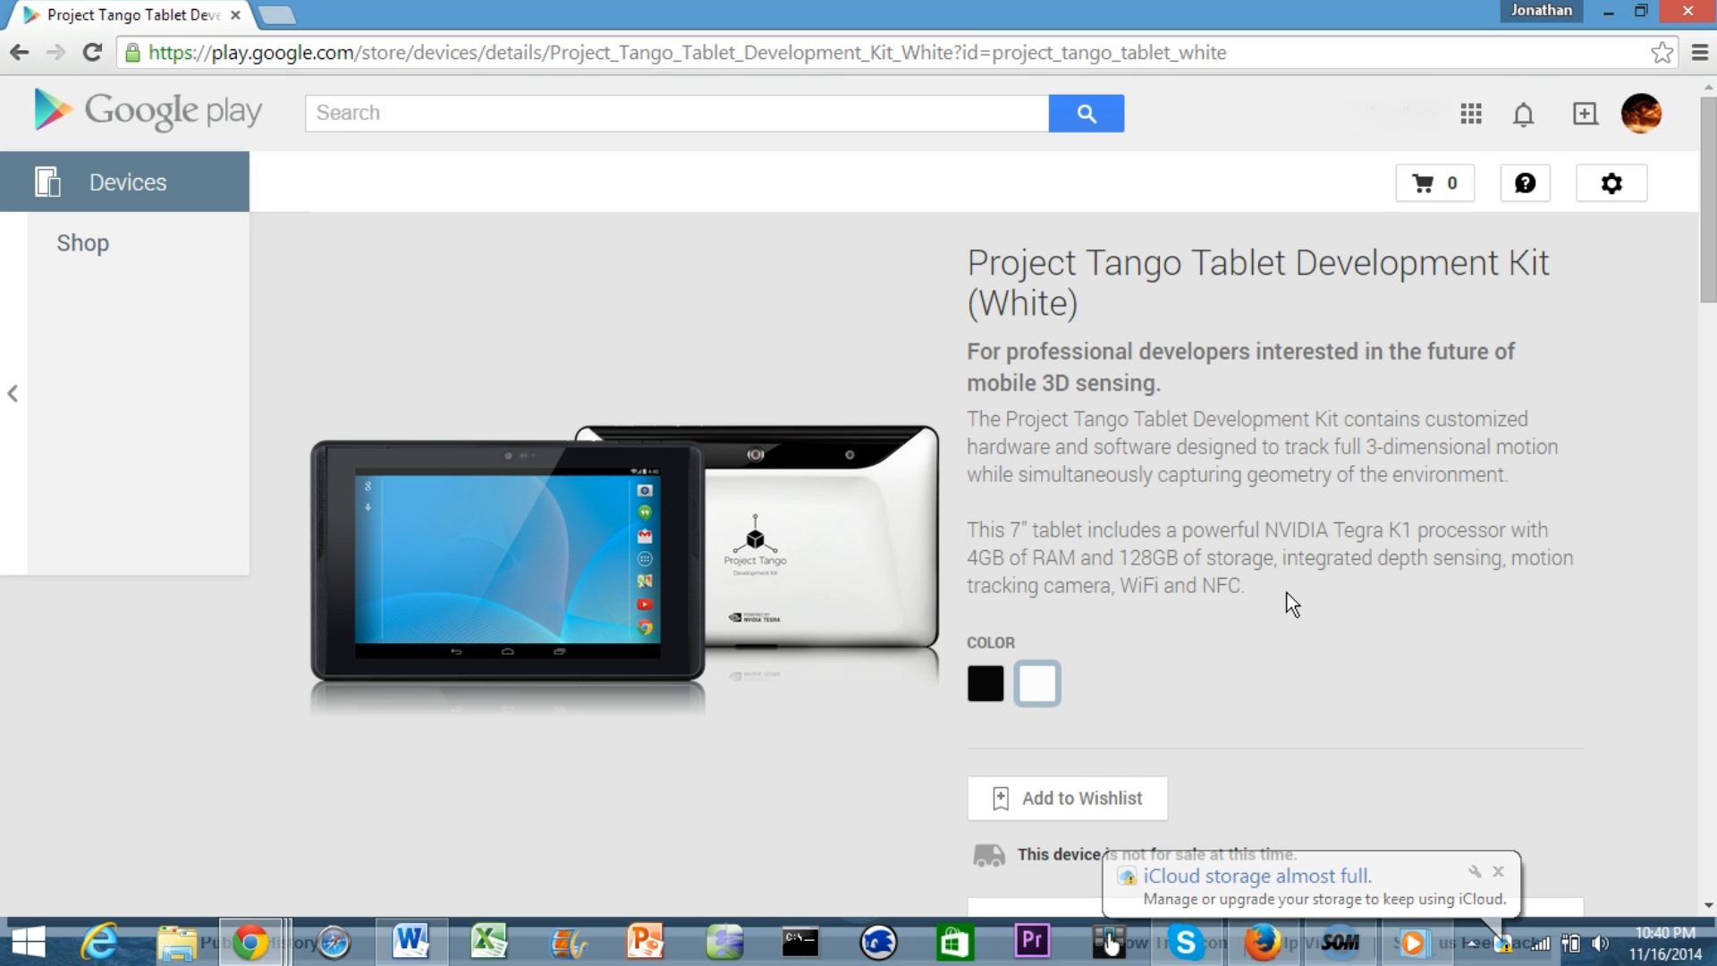
mouse_move(984, 684)
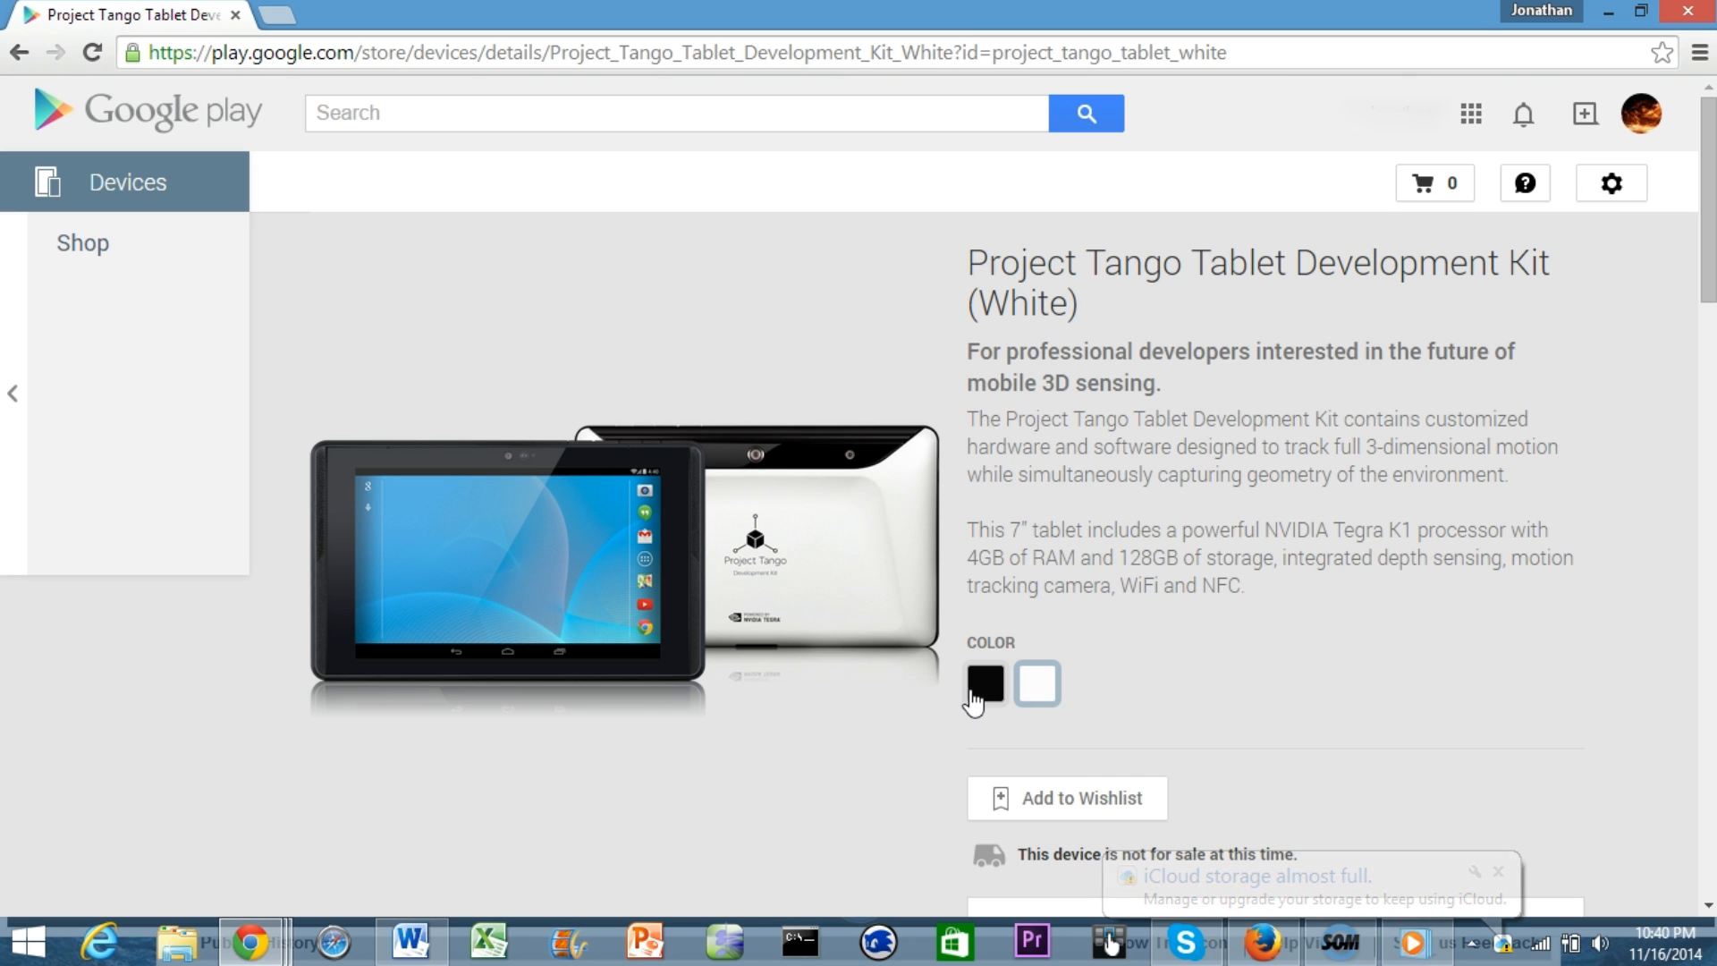
Select the Black version and scroll to the Technical specifications section
click(983, 684)
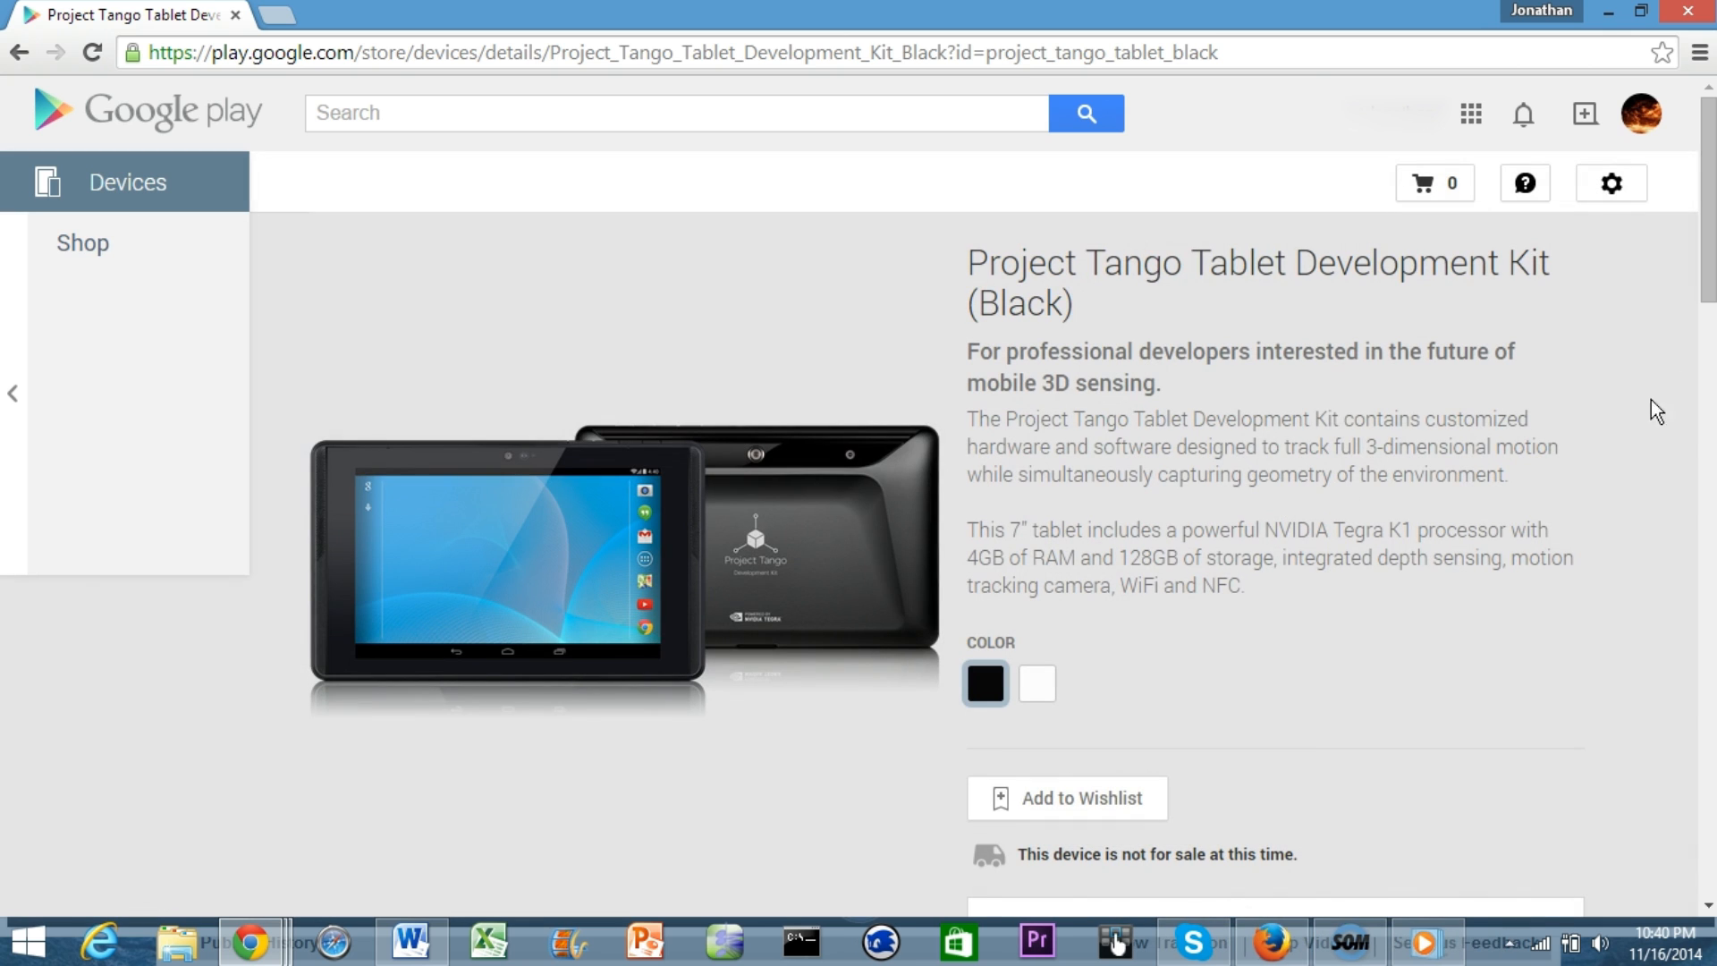
scroll(down, 3)
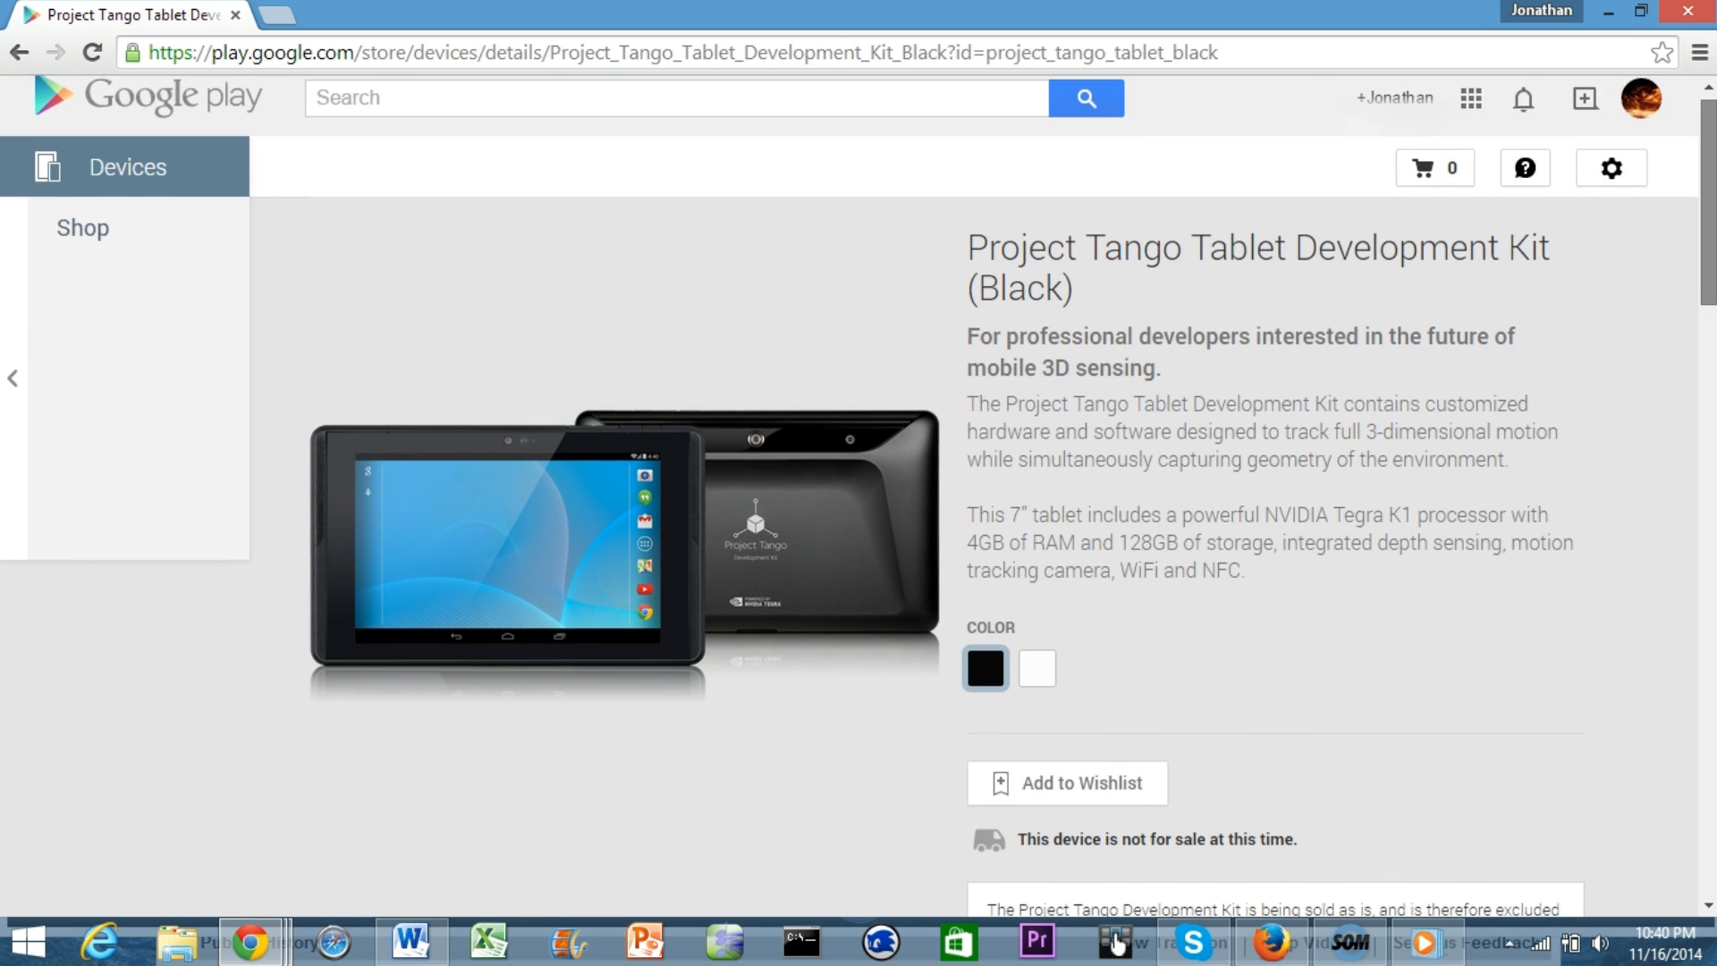
scroll(down, 3)
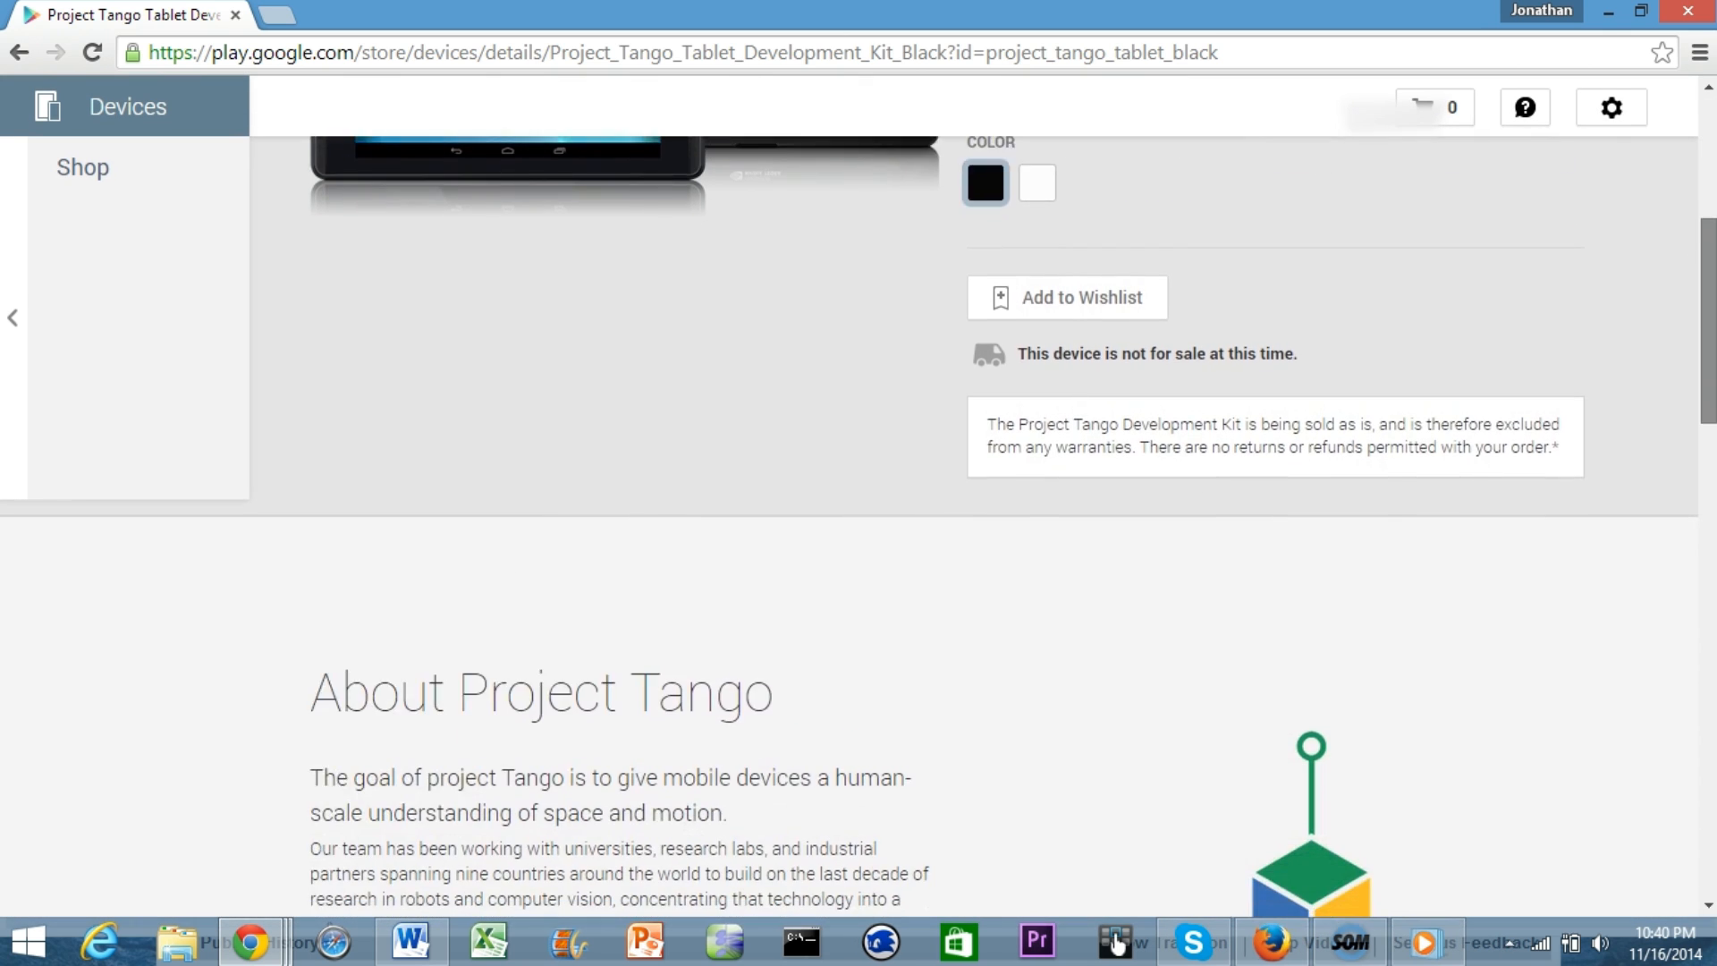
scroll(down, 3)
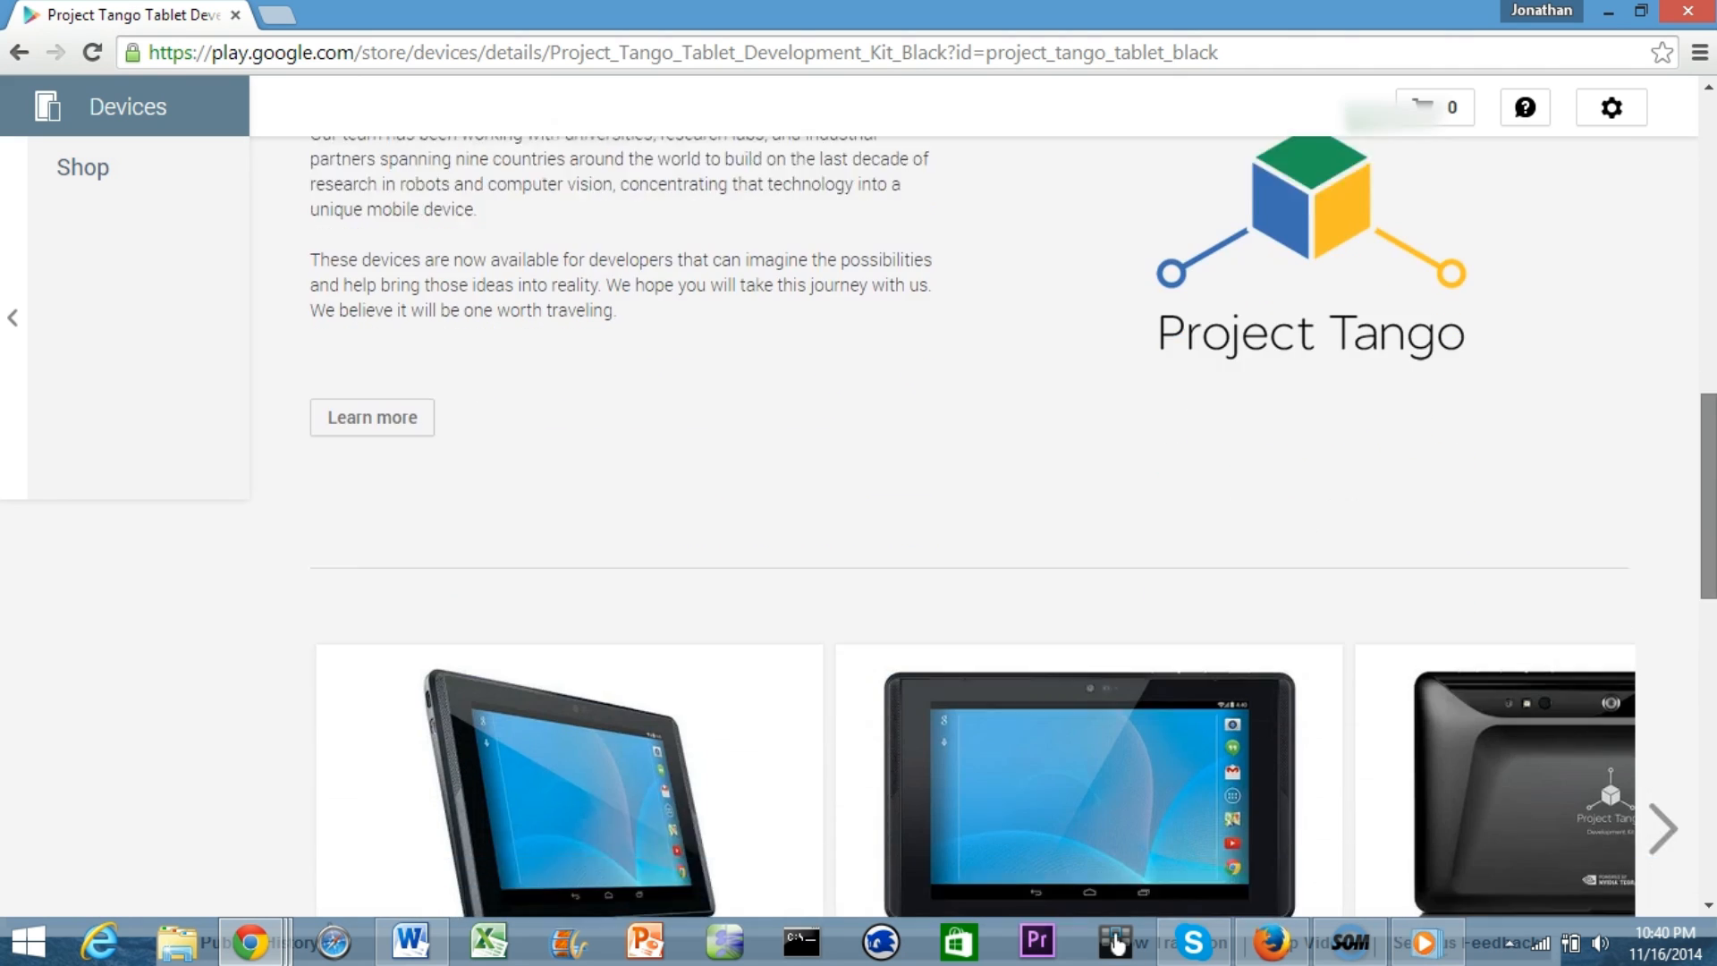
scroll(down, 3)
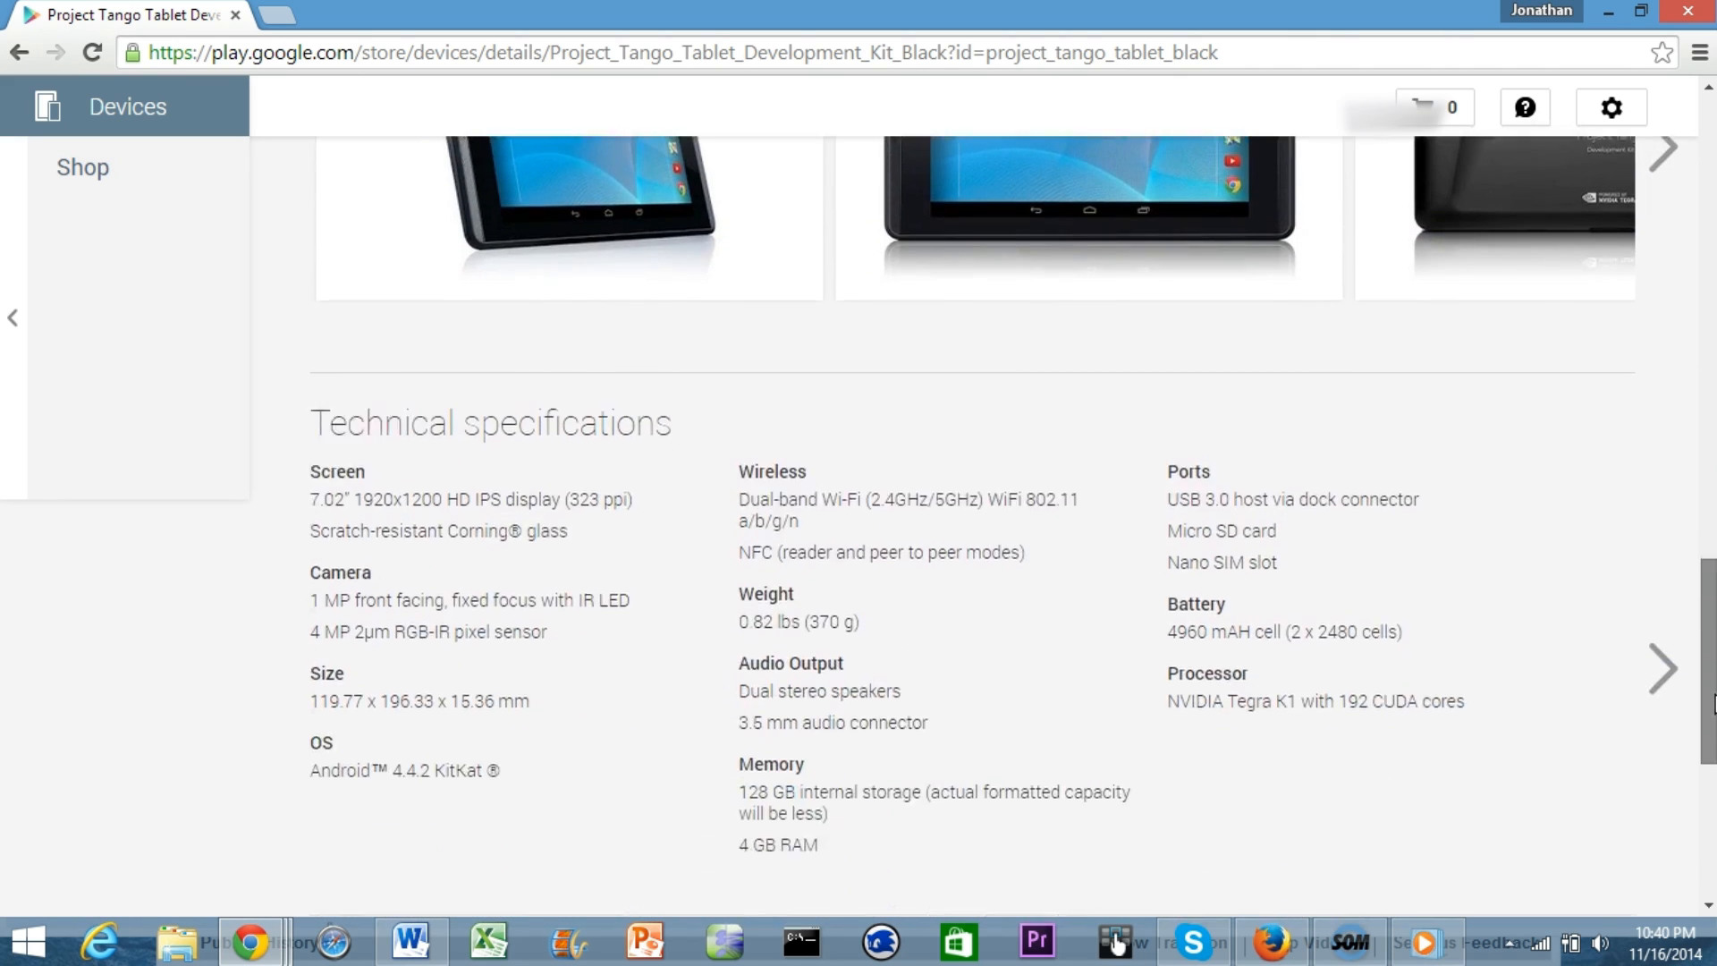
scroll(up, 3)
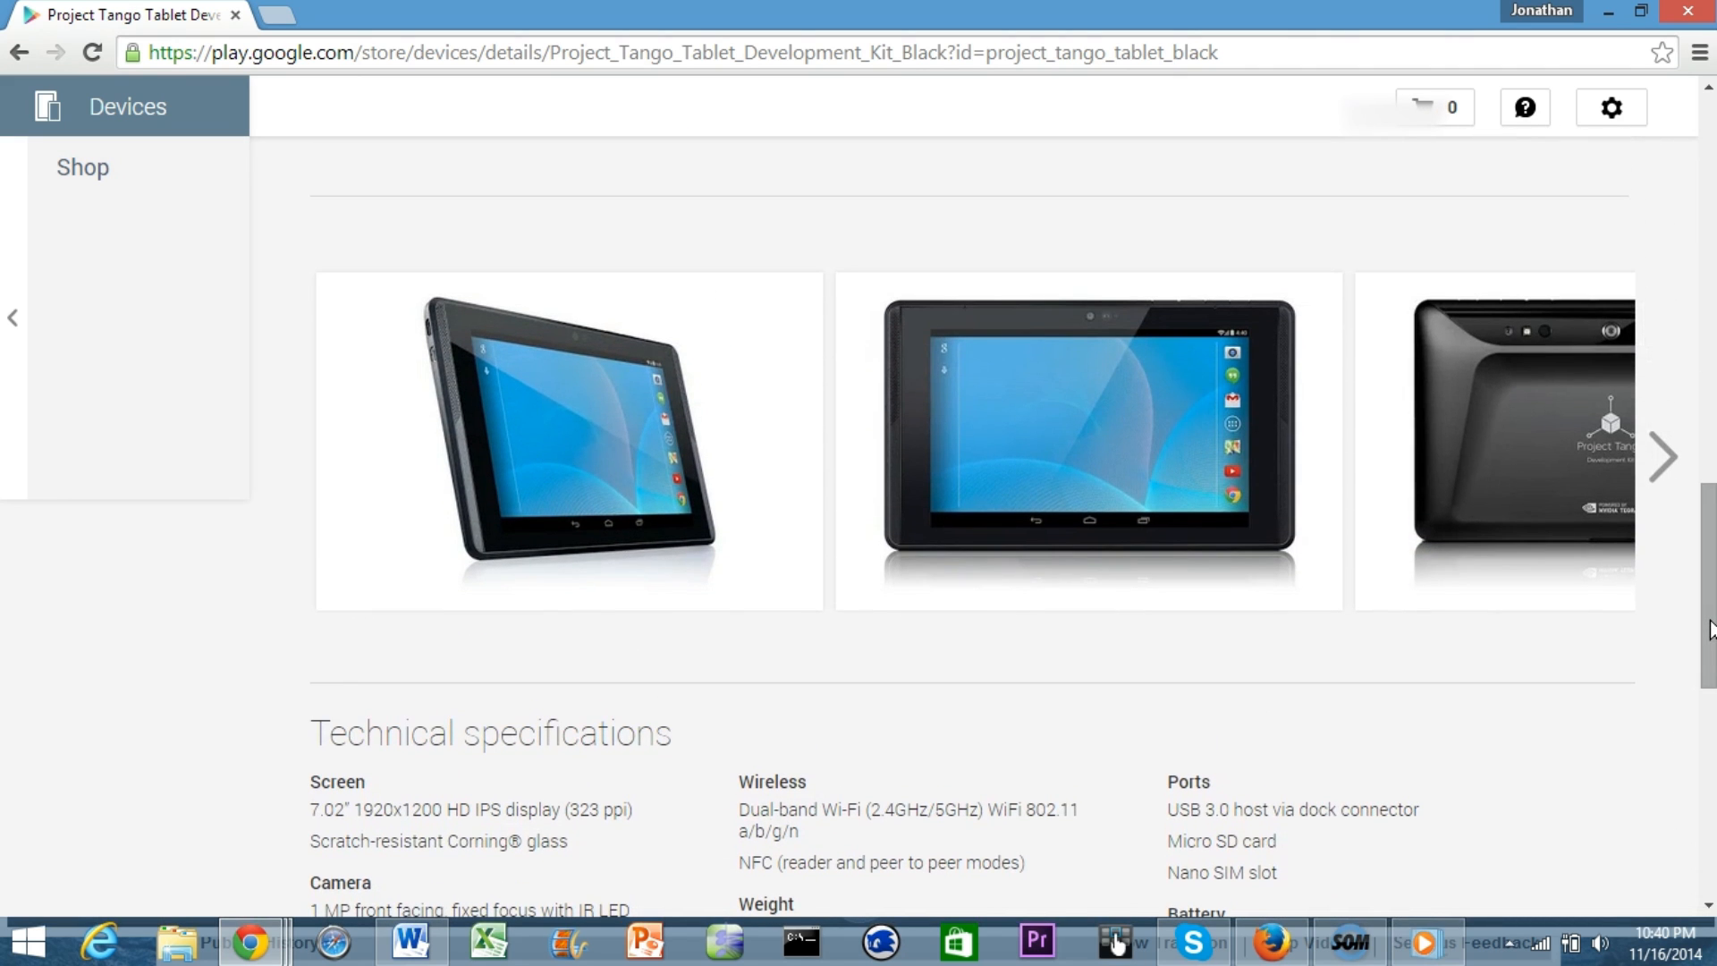